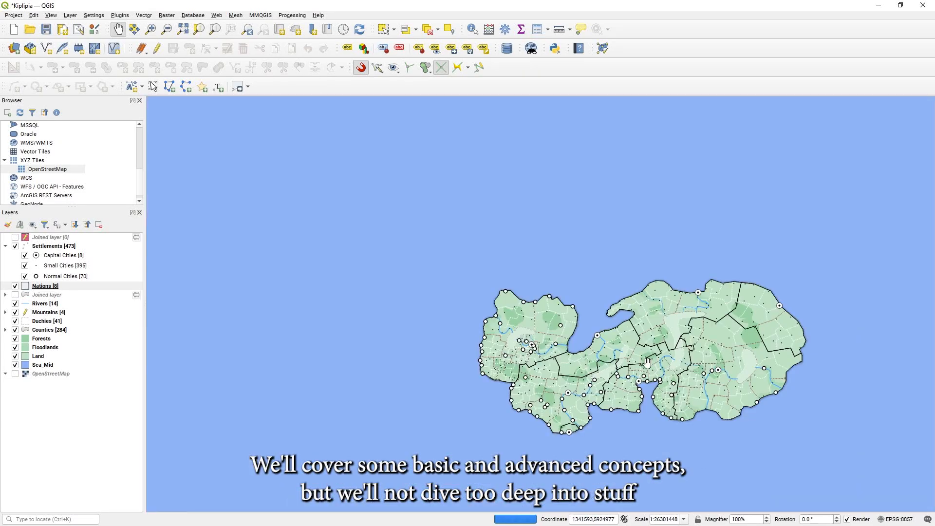
# - Browse the QGIS source code repository and return to the QGIS website homepage
pyautogui.moveTo(650, 361); pyautogui.dragTo(489, 274)
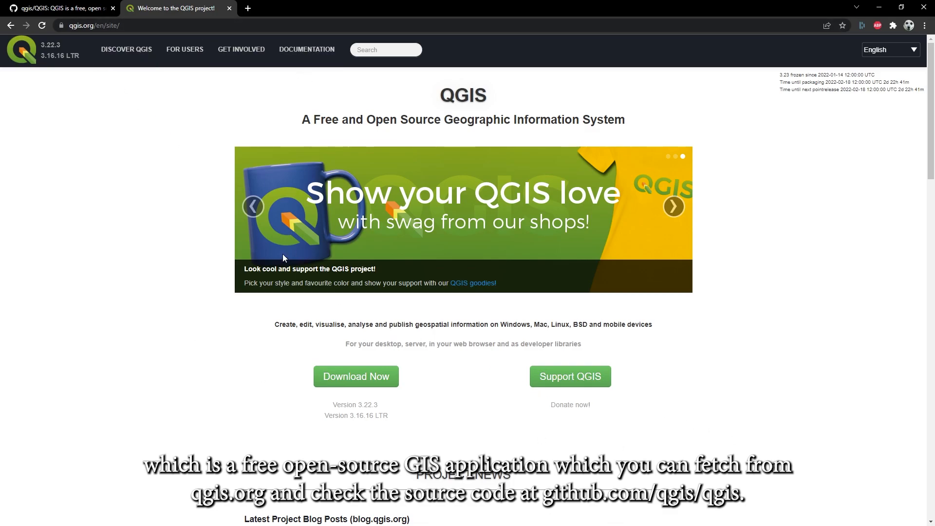
pyautogui.click(57, 8)
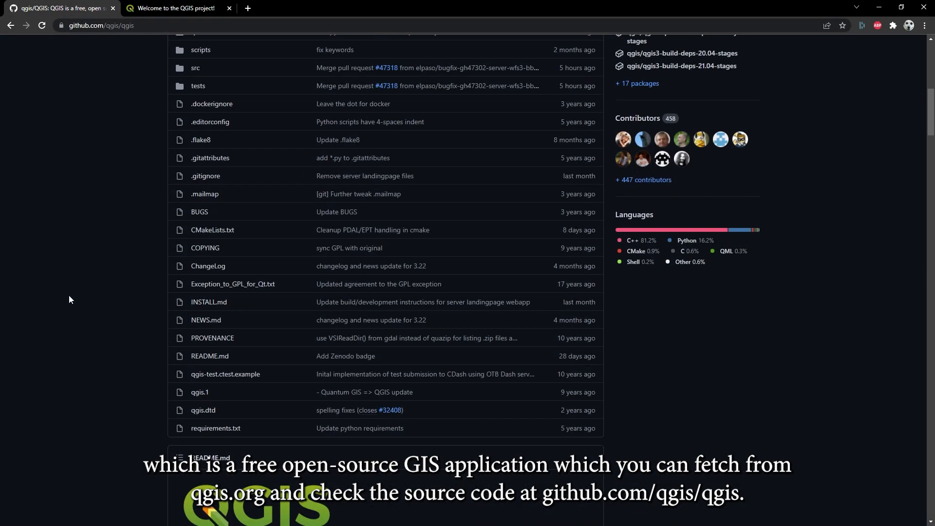
pyautogui.scroll(-3)
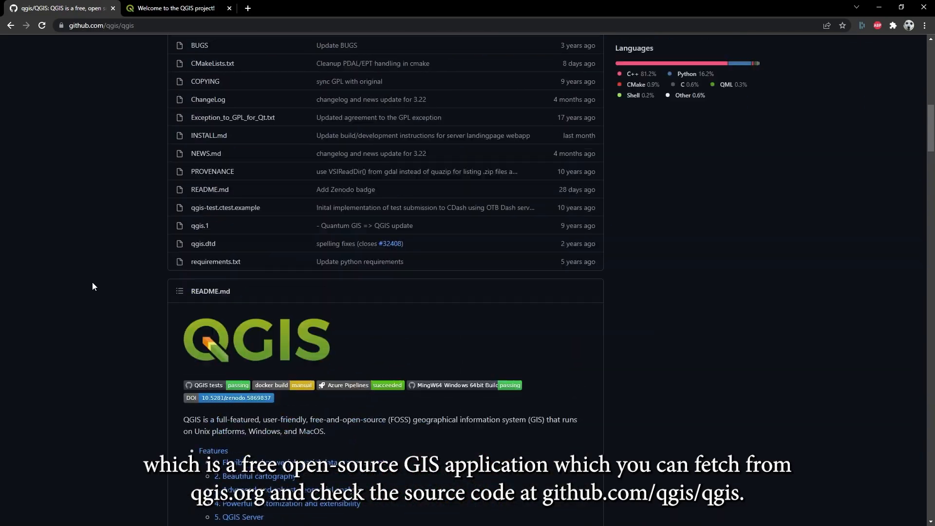
pyautogui.click(175, 8)
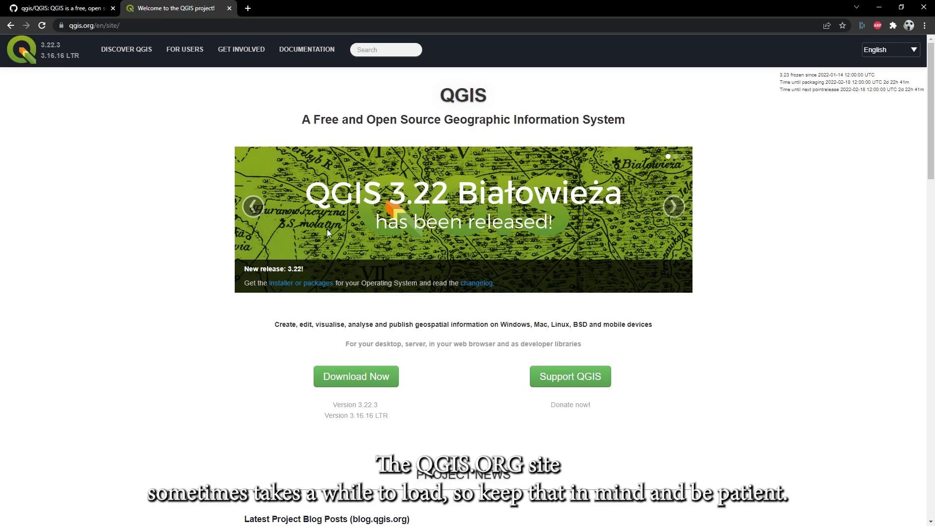
pyautogui.moveTo(643, 435)
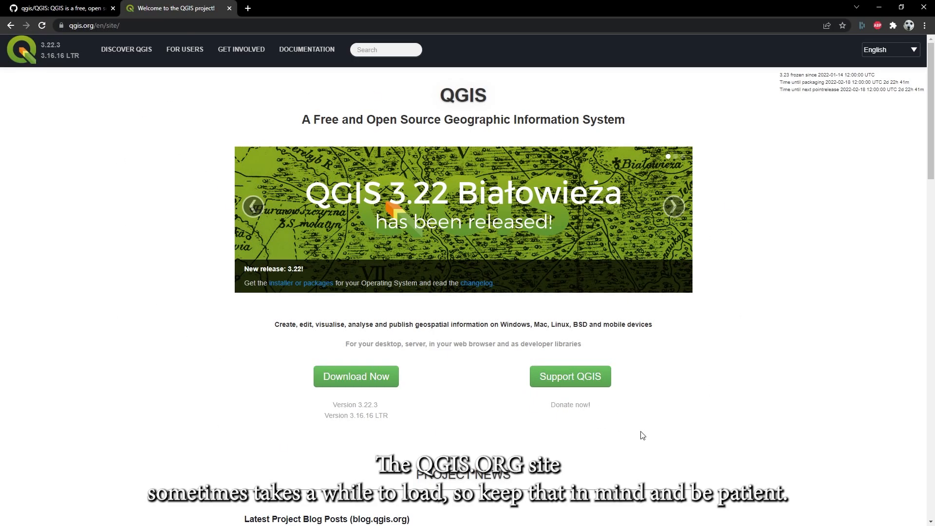
pyautogui.moveTo(807, 394)
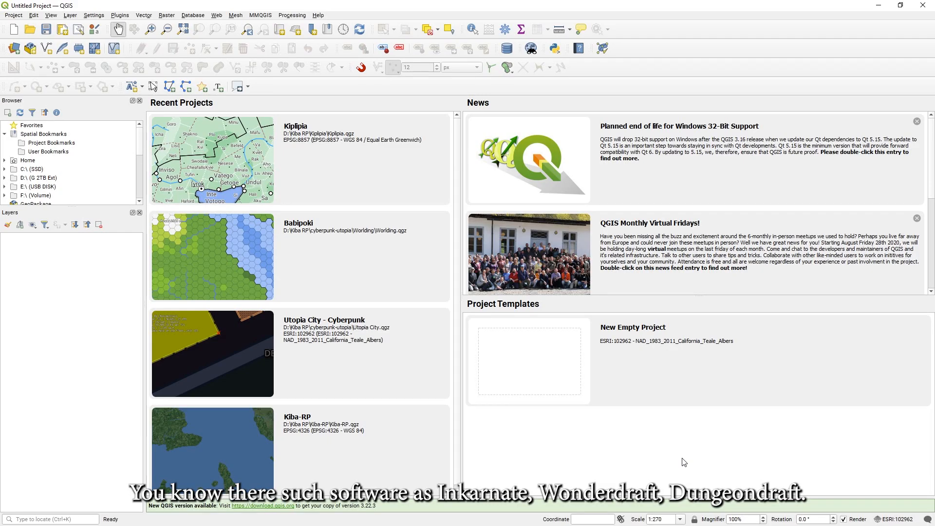
pyautogui.moveTo(600, 456)
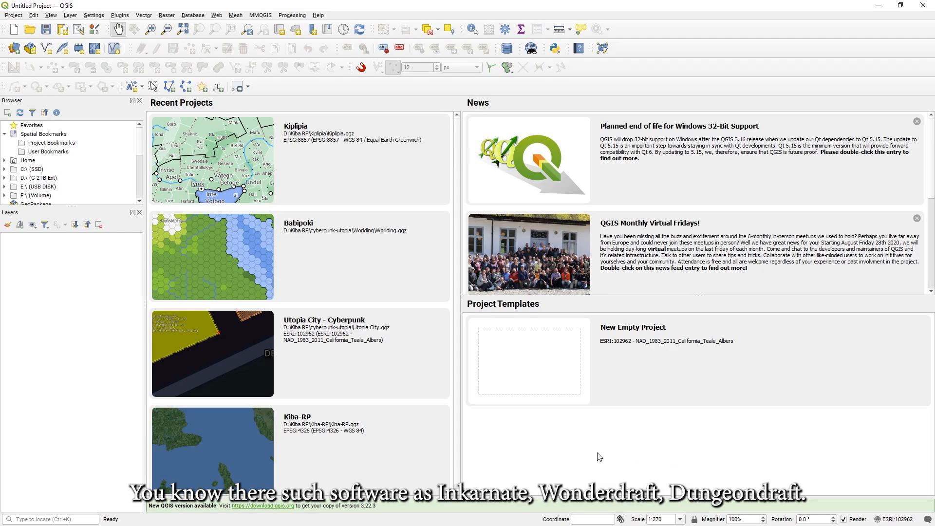
pyautogui.moveTo(566, 455)
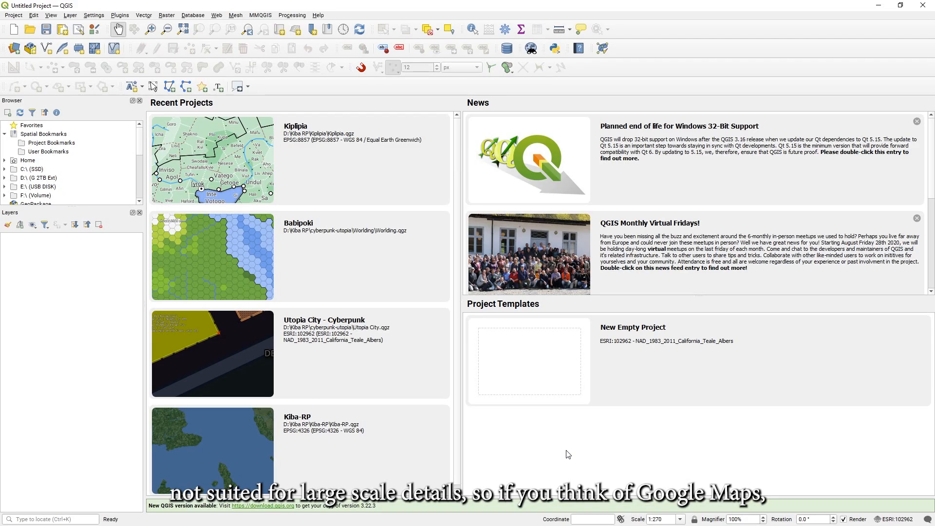
pyautogui.moveTo(572, 454)
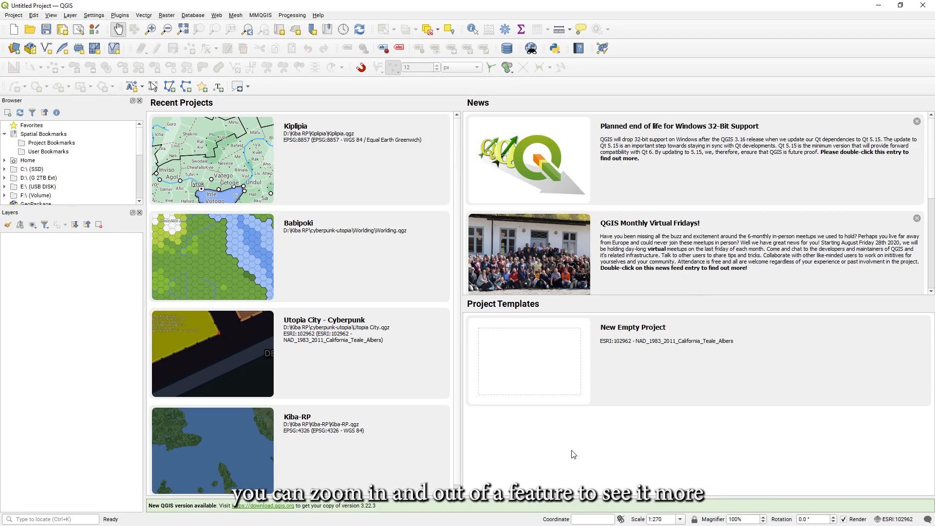
pyautogui.moveTo(482, 442)
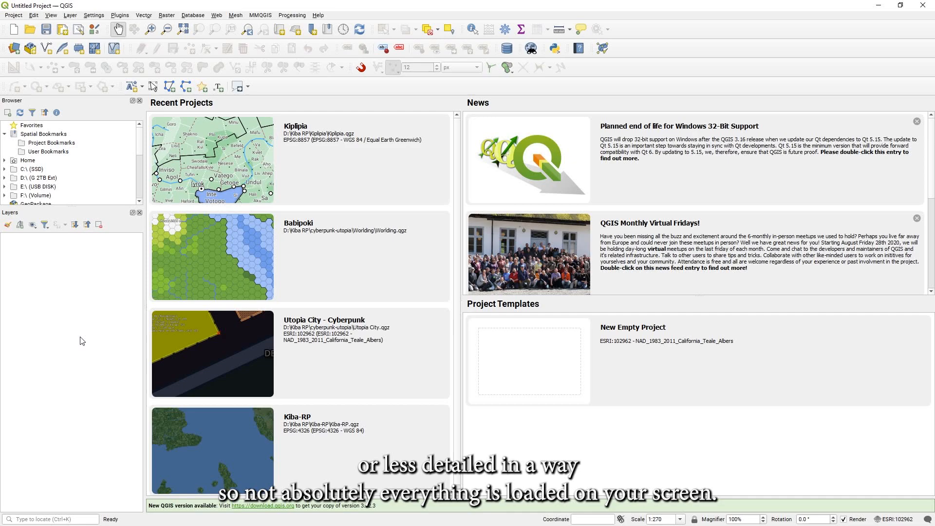
pyautogui.moveTo(70, 345)
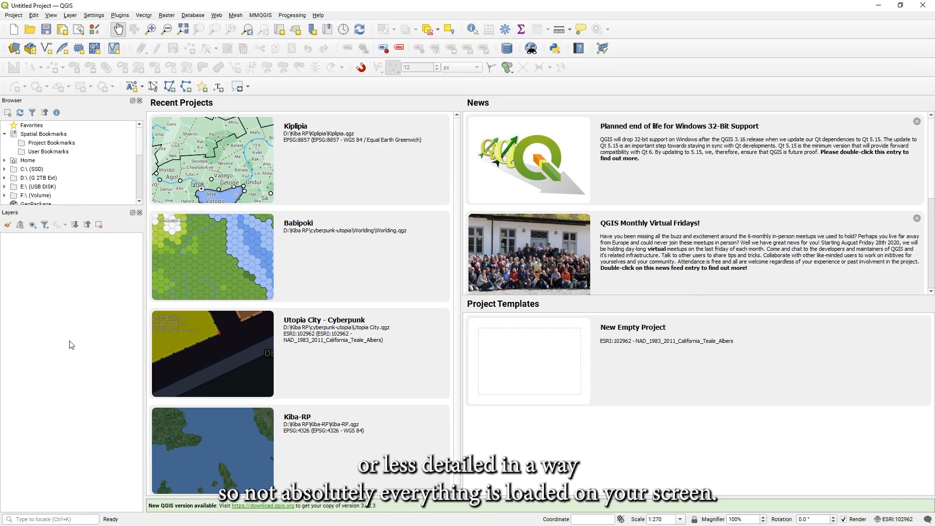
pyautogui.moveTo(37, 332)
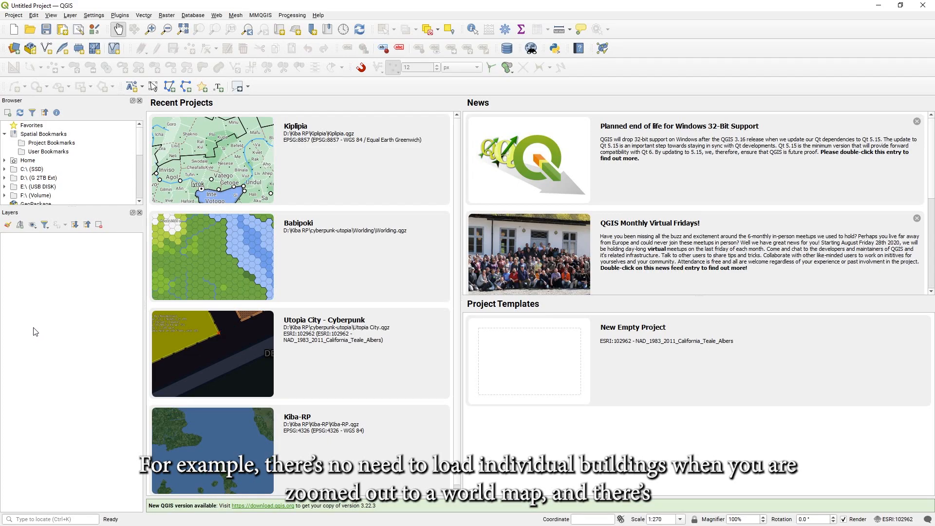
pyautogui.moveTo(37, 330)
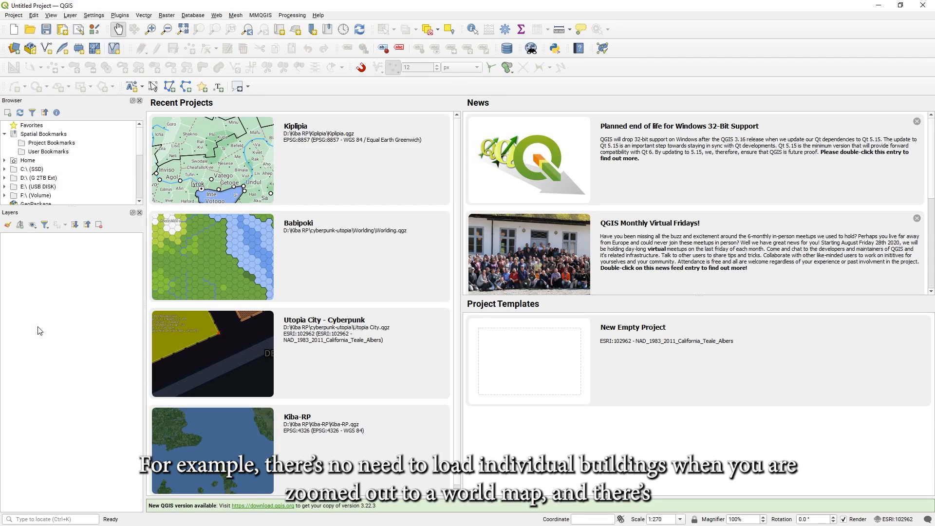
pyautogui.moveTo(114, 274)
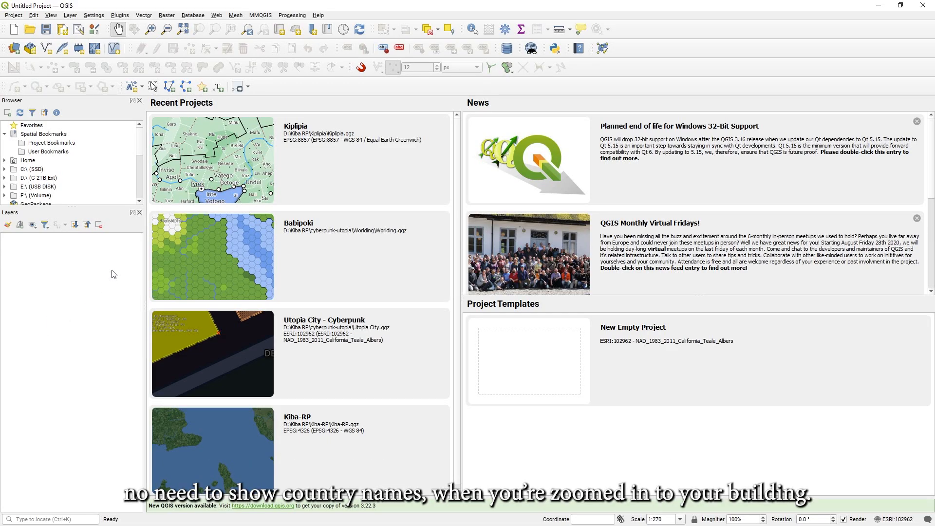
pyautogui.moveTo(443, 93)
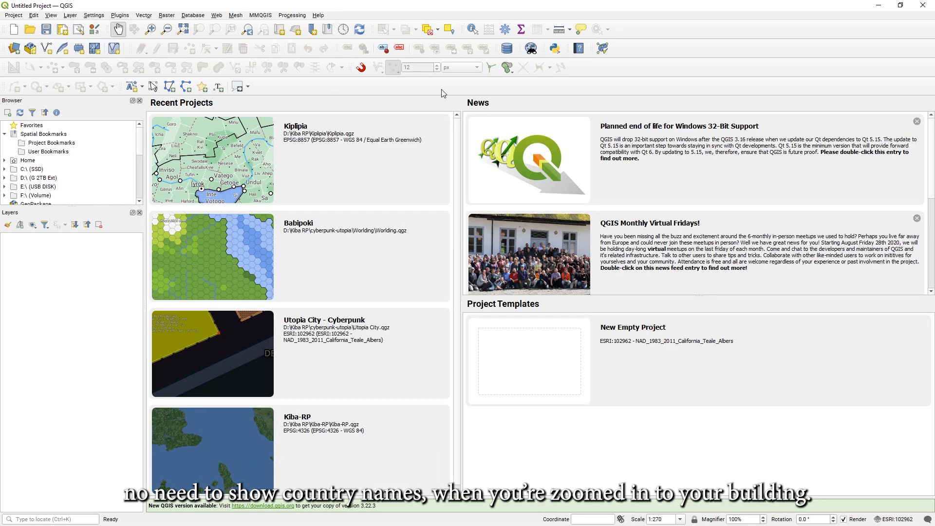
pyautogui.moveTo(588, 91)
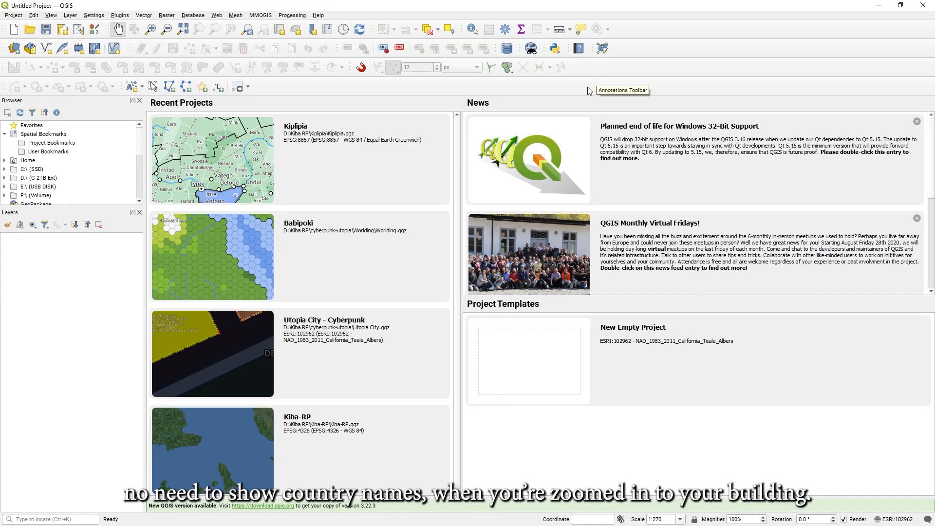
pyautogui.moveTo(644, 168)
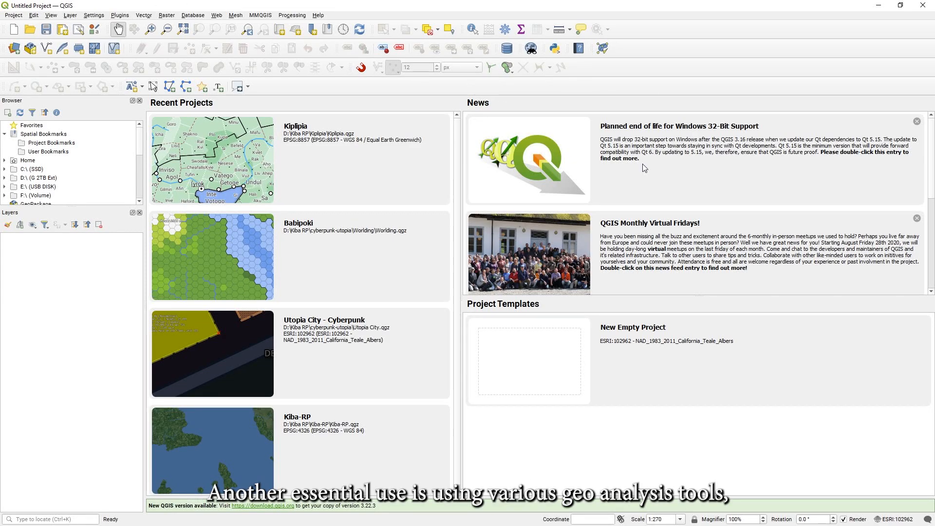
pyautogui.moveTo(480, 403)
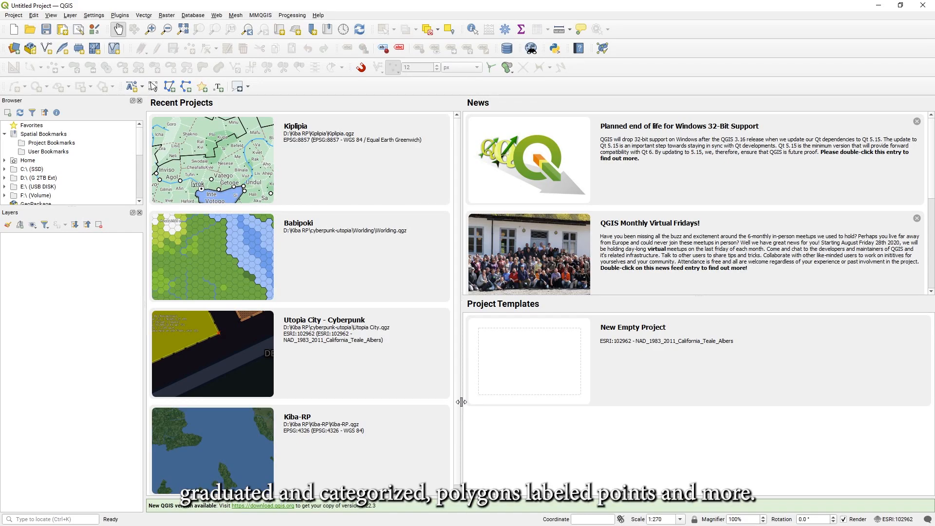
pyautogui.moveTo(465, 409)
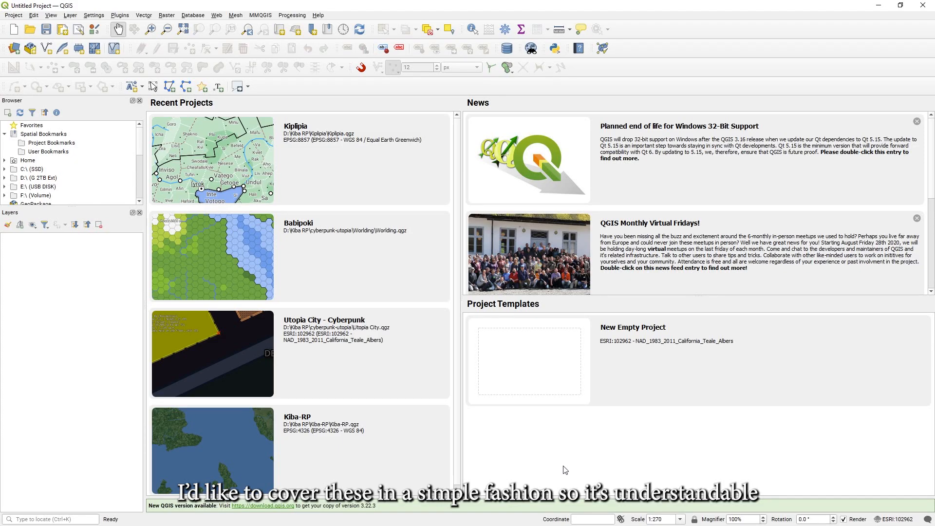
pyautogui.moveTo(542, 468)
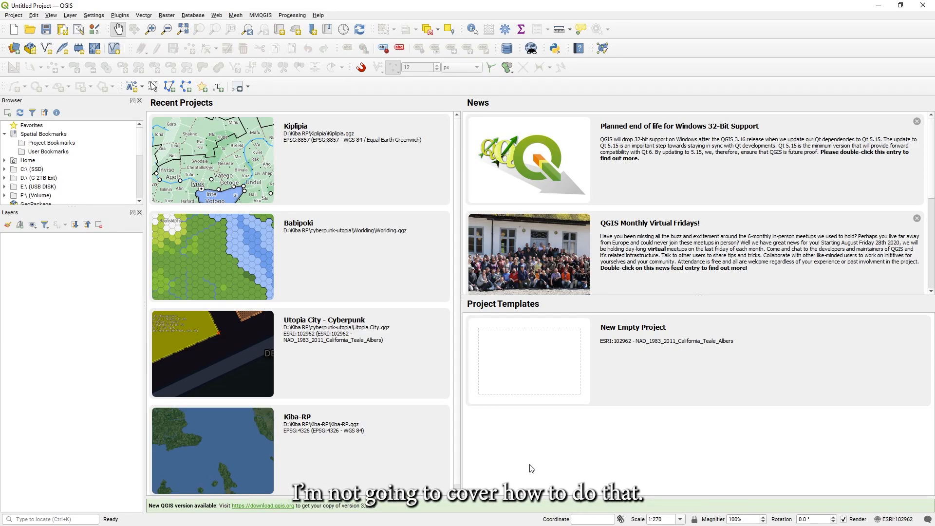
pyautogui.moveTo(440, 376)
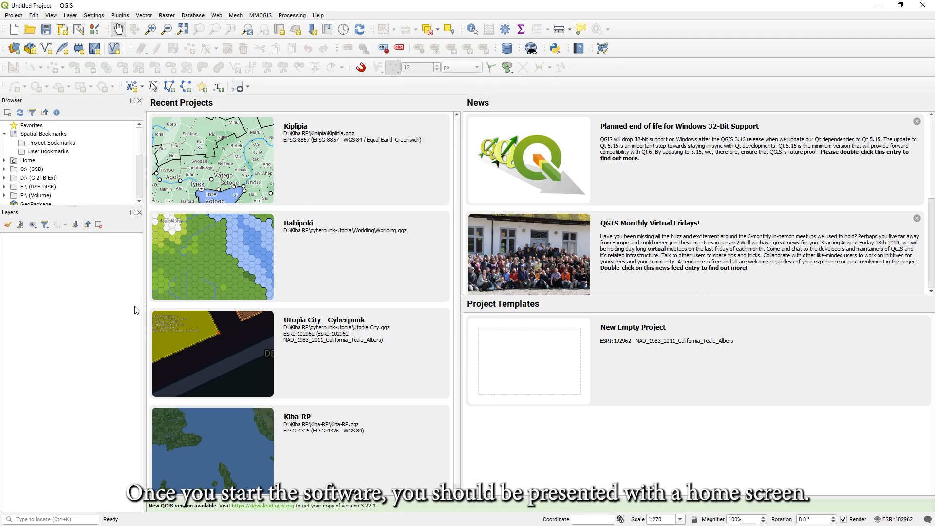
pyautogui.moveTo(53, 196)
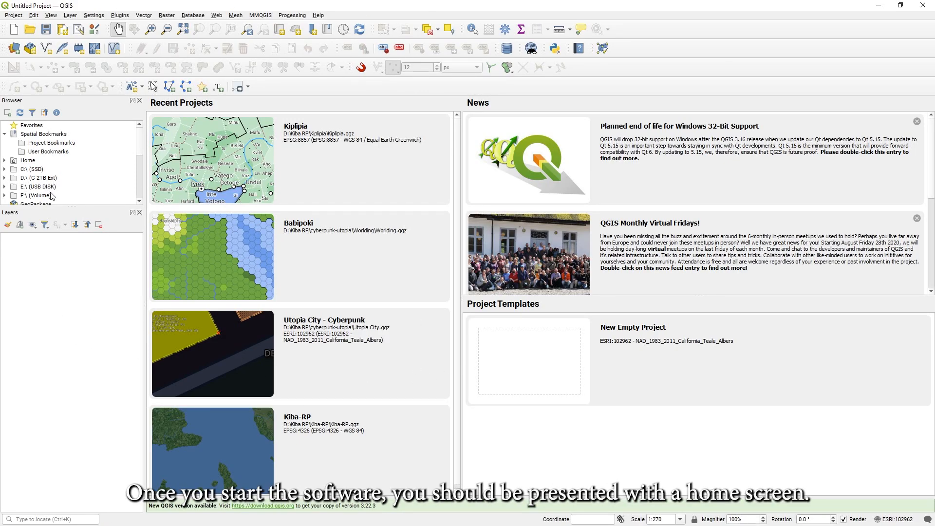
# - Start a new empty project using WGS 84 / Equal Earth Greenwich as its CRS
pyautogui.click(13, 15)
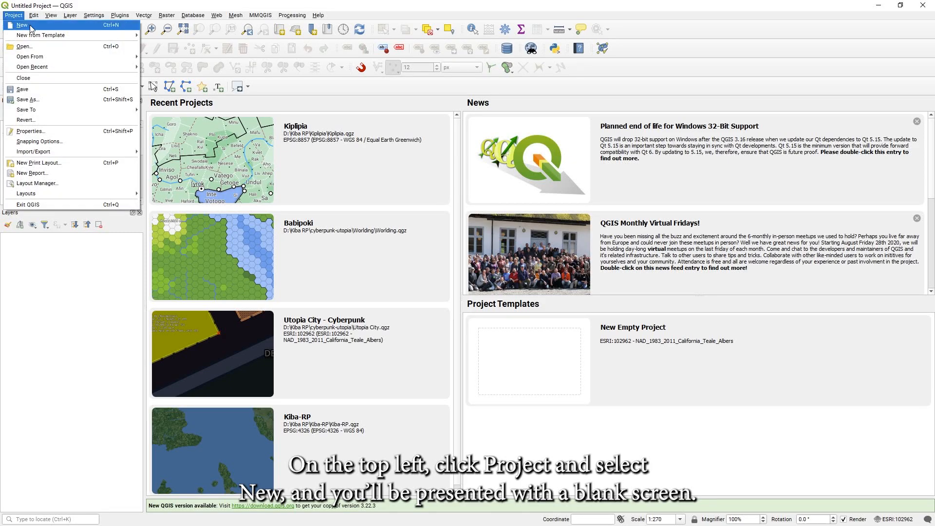
pyautogui.click(22, 24)
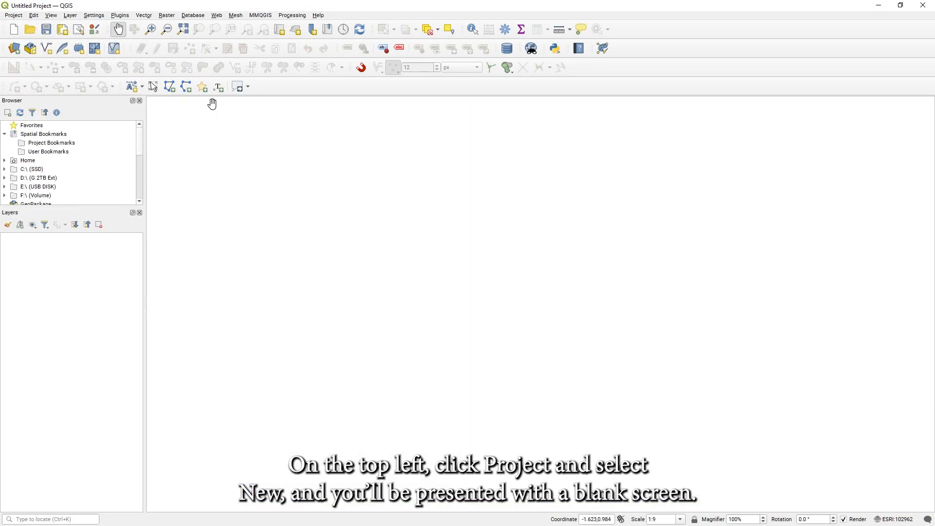
pyautogui.moveTo(448, 379)
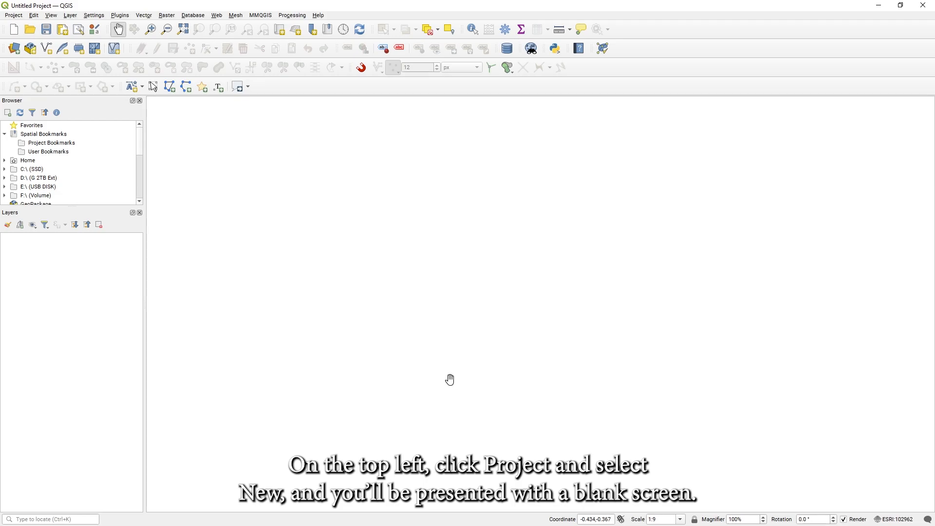
pyautogui.moveTo(377, 335)
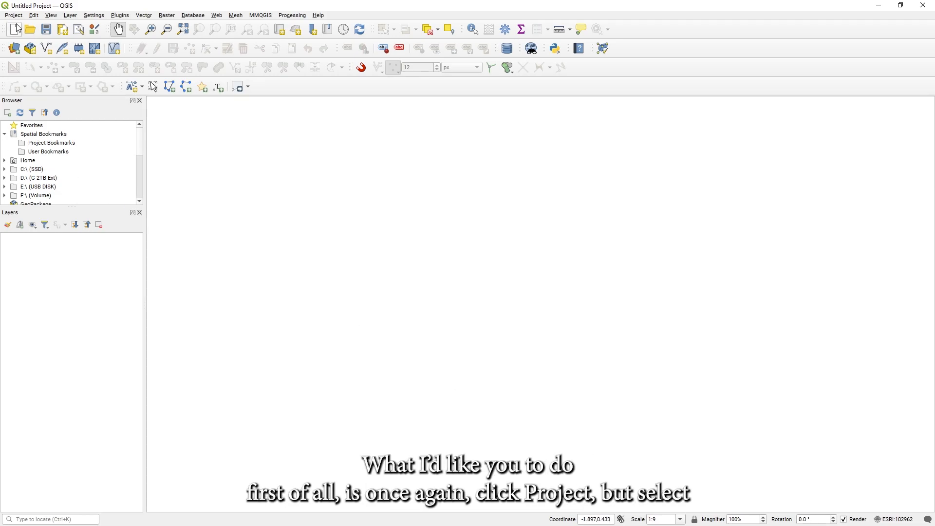
pyautogui.click(13, 15)
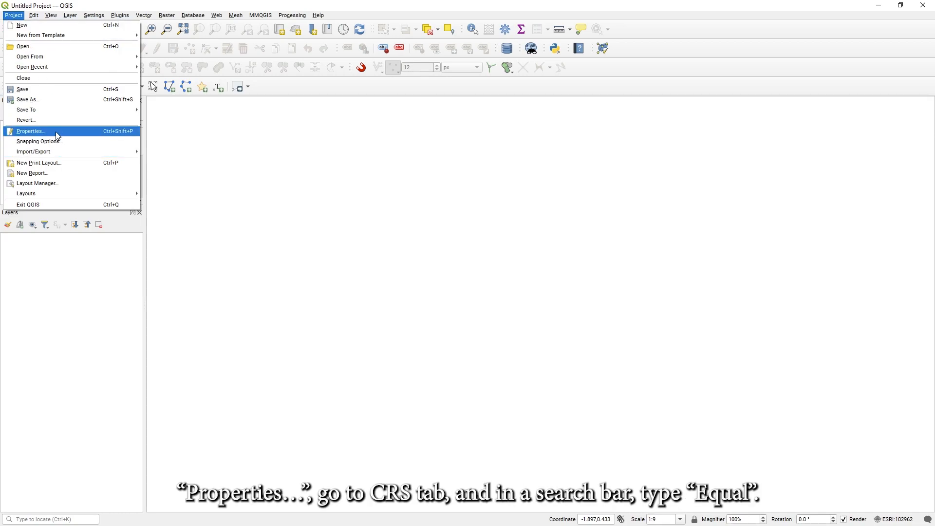
pyautogui.click(30, 130)
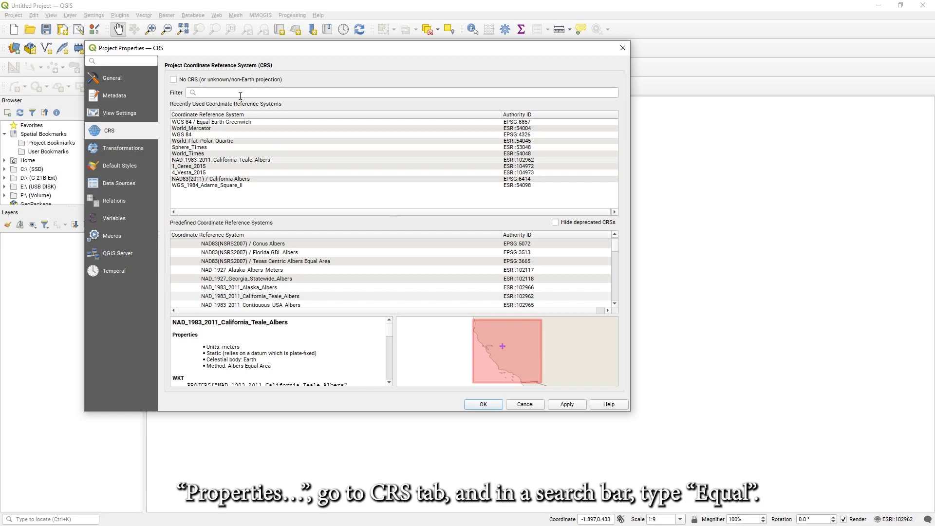
pyautogui.write('equal')
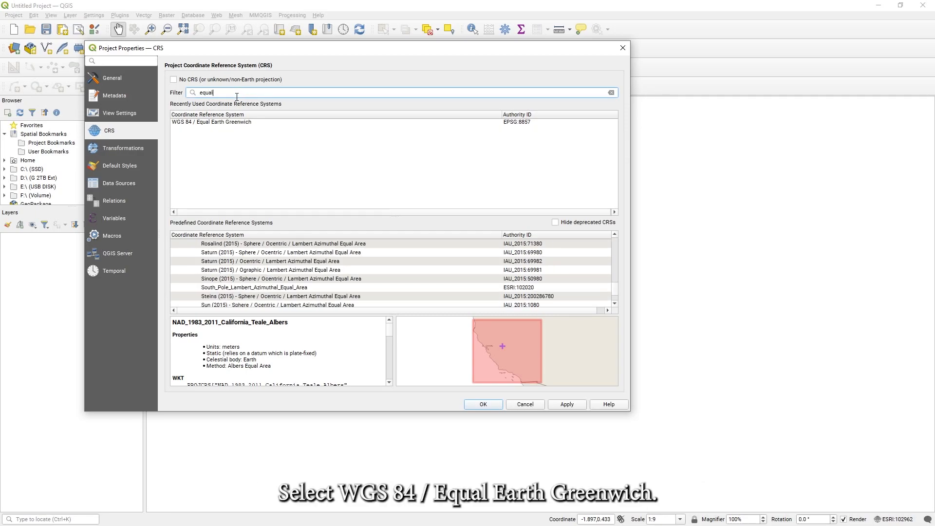
pyautogui.click(211, 122)
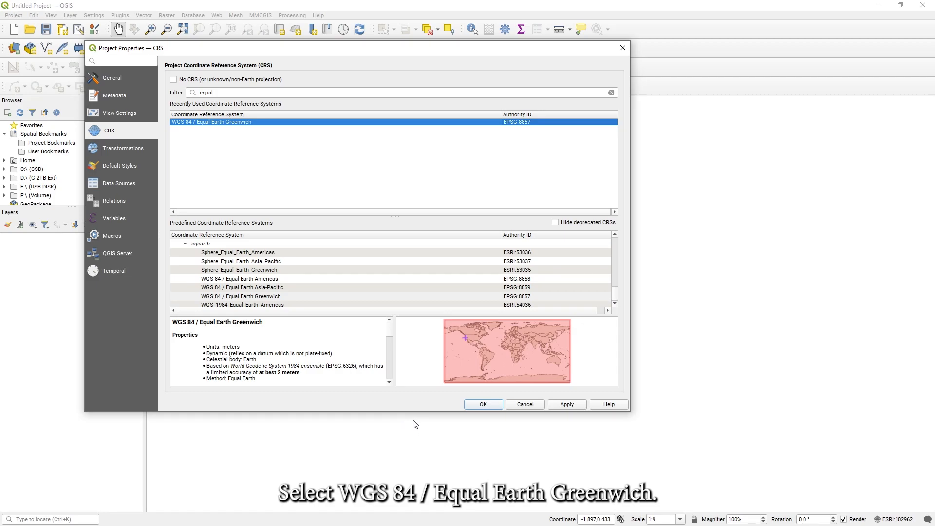
pyautogui.moveTo(464, 422)
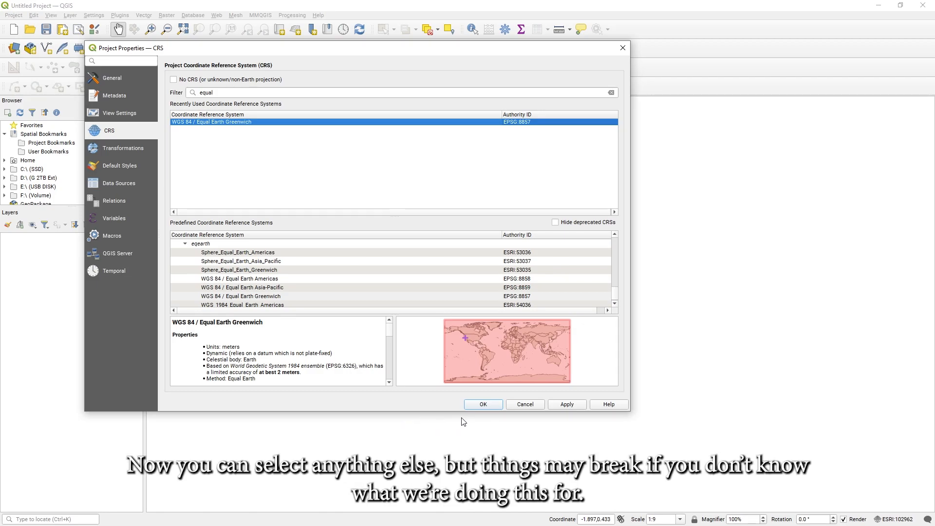
pyautogui.moveTo(465, 421)
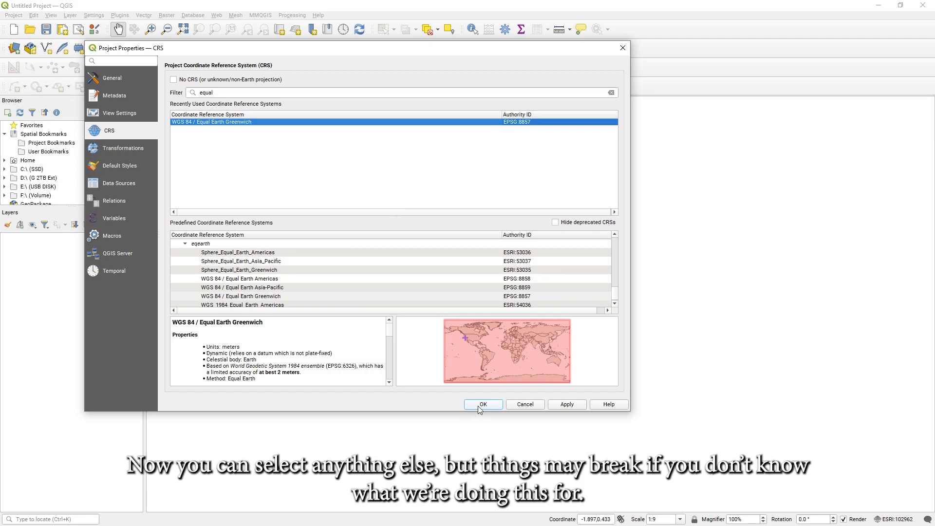
pyautogui.click(483, 404)
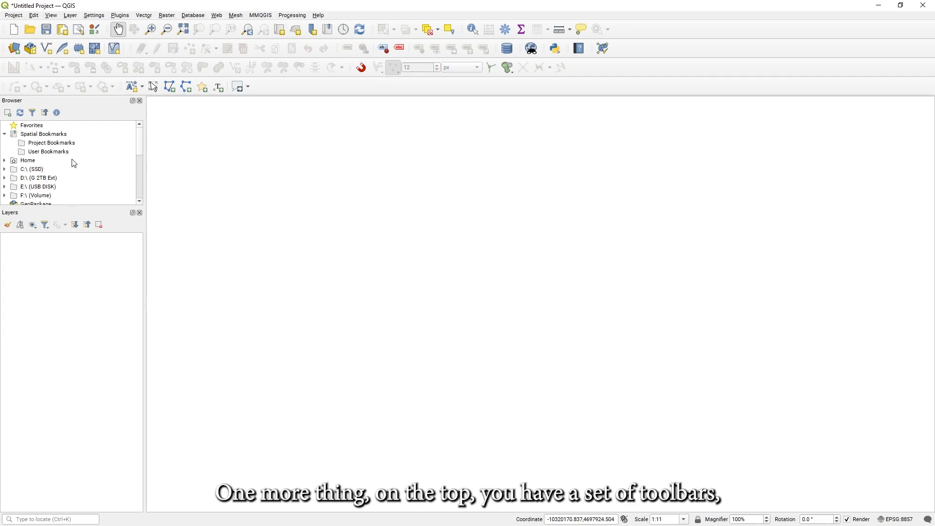
pyautogui.moveTo(144, 106)
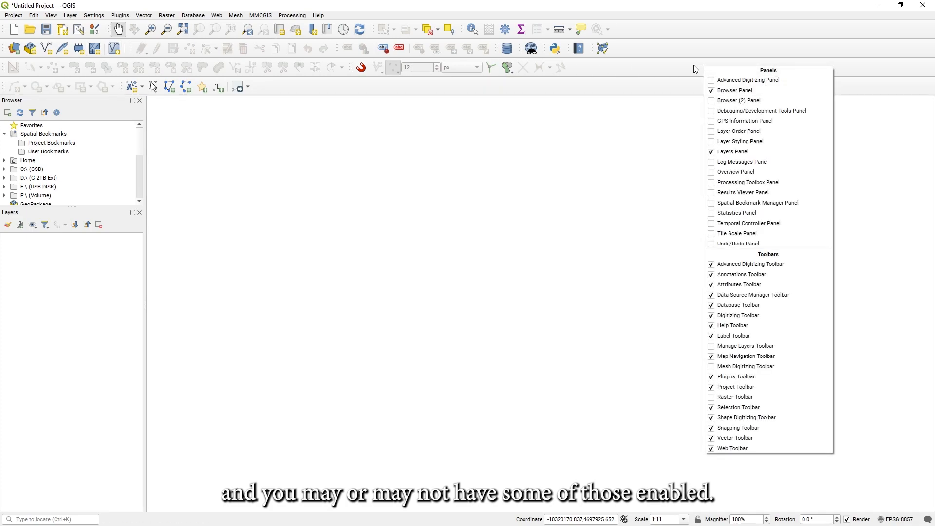
pyautogui.moveTo(742, 162)
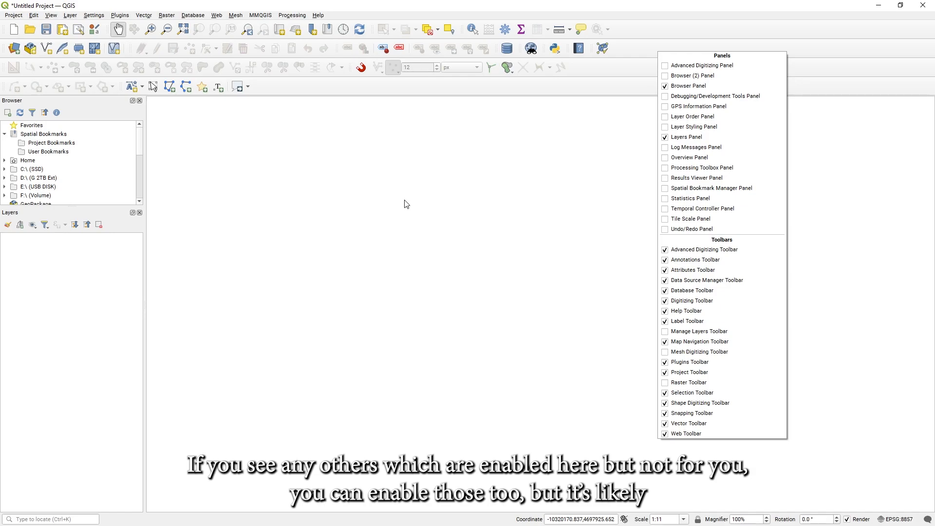
pyautogui.moveTo(383, 204)
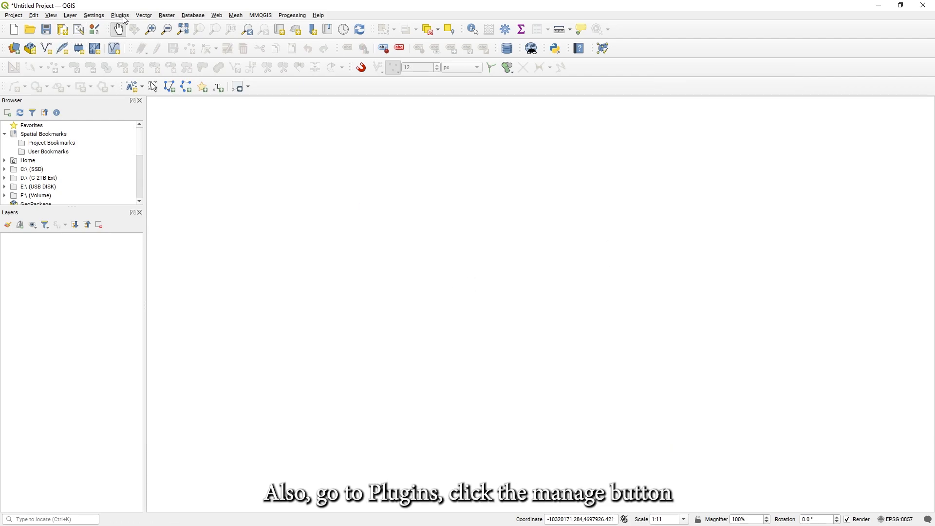
# - Check mmqgis in the installed plugins list, close it, and open the Project menu
pyautogui.click(119, 15)
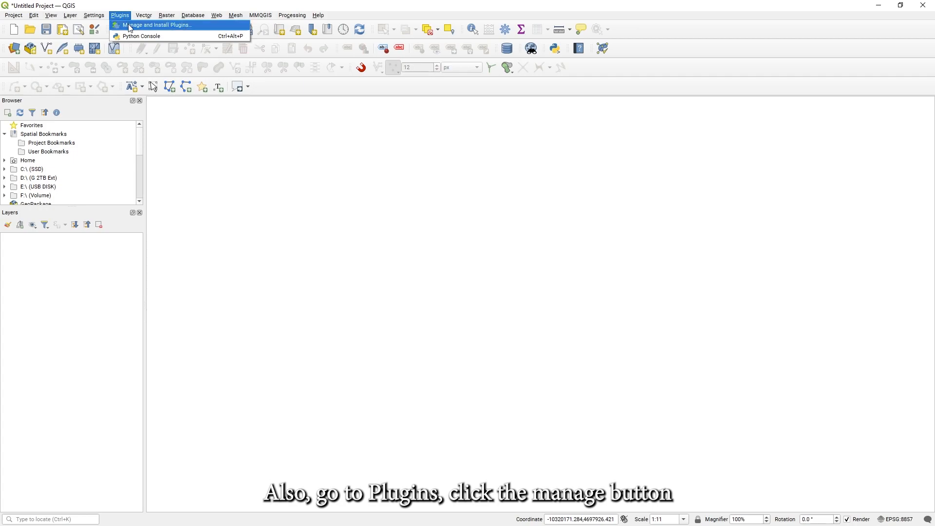
pyautogui.click(155, 24)
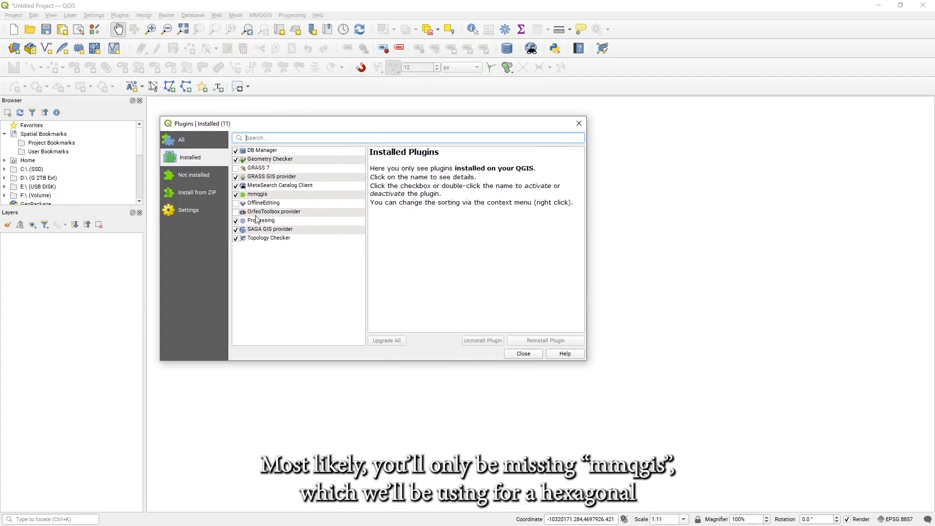
pyautogui.click(258, 194)
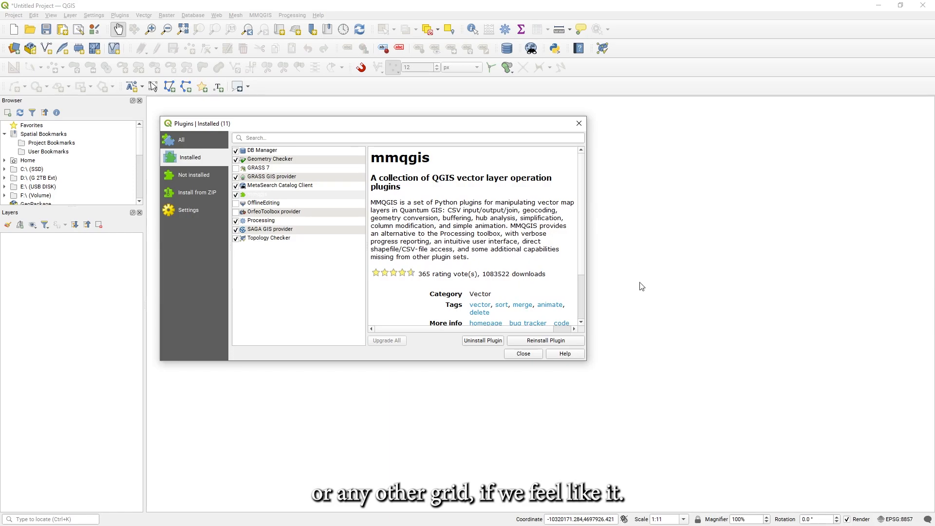
pyautogui.moveTo(527, 352)
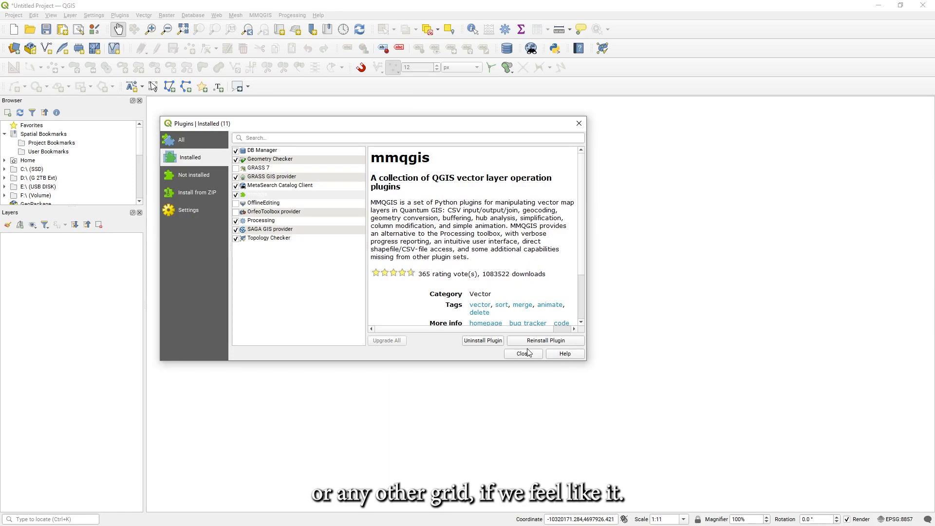
pyautogui.click(521, 354)
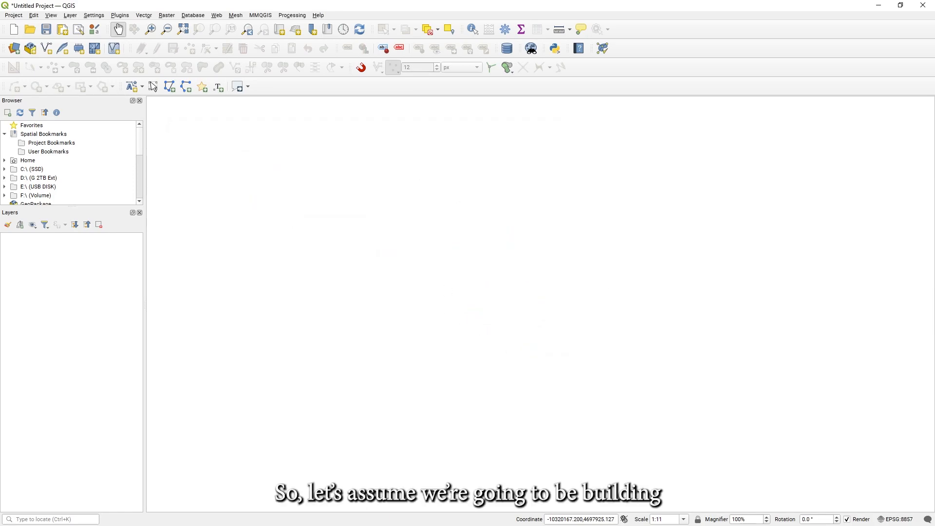
pyautogui.moveTo(159, 46)
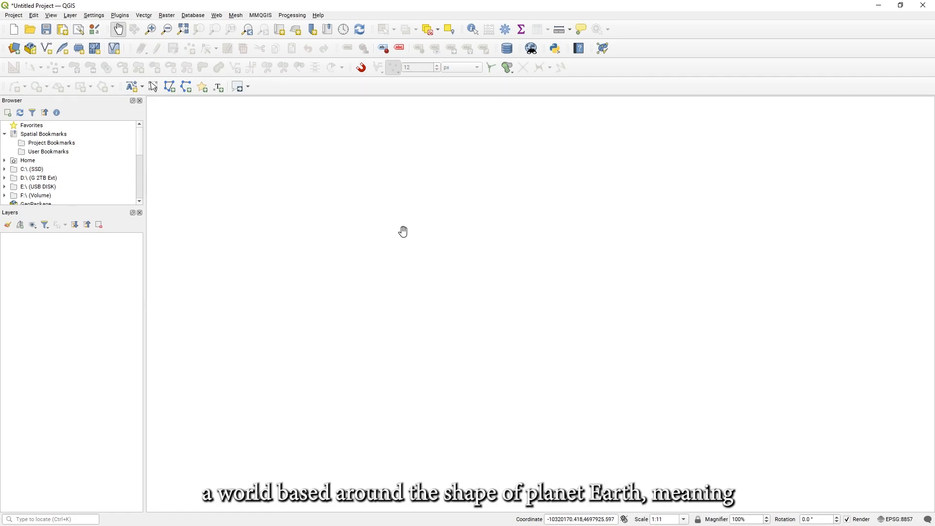
pyautogui.moveTo(147, 147)
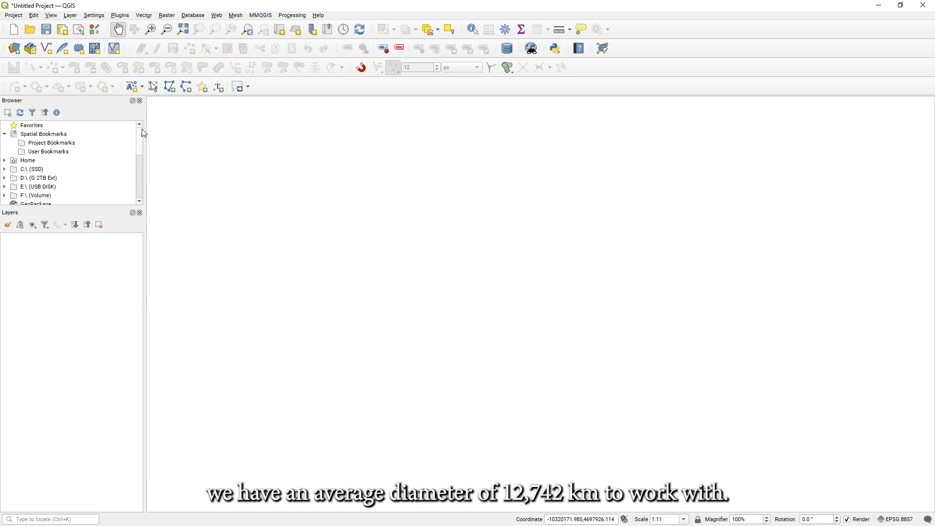
pyautogui.moveTo(604, 257)
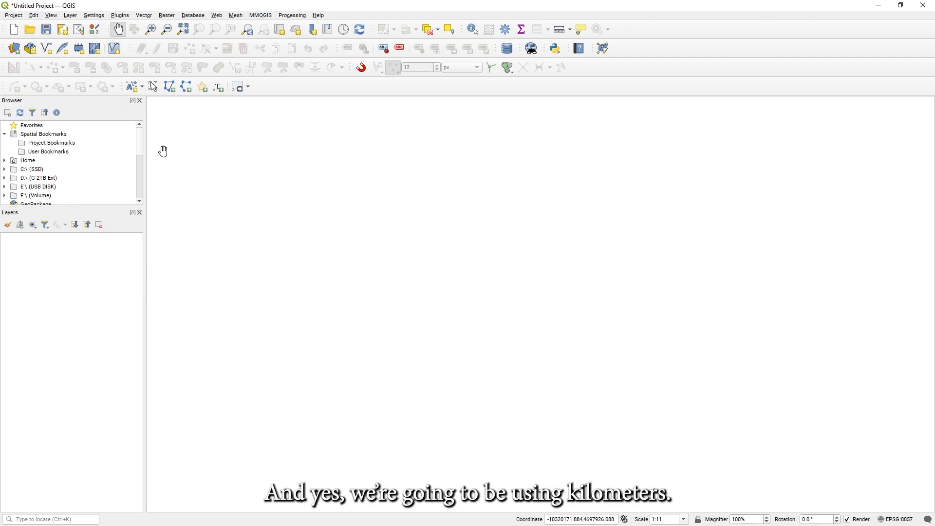
pyautogui.click(14, 15)
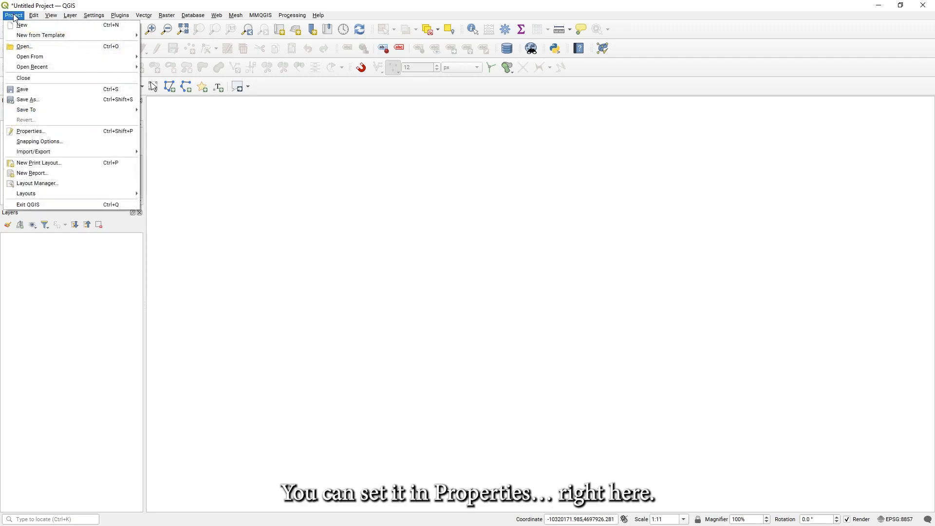
# - Set project distance units to Kilometers and area units to Square Kilometers
pyautogui.click(30, 130)
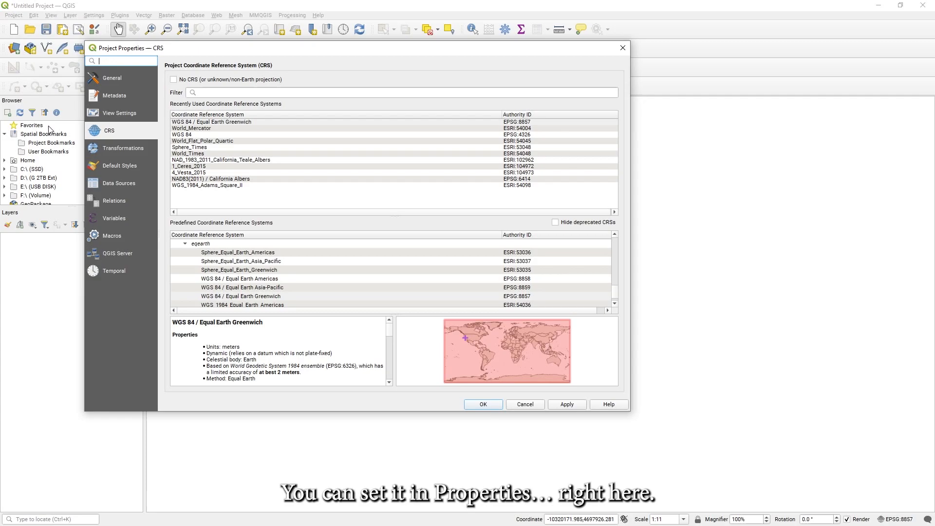
pyautogui.click(113, 77)
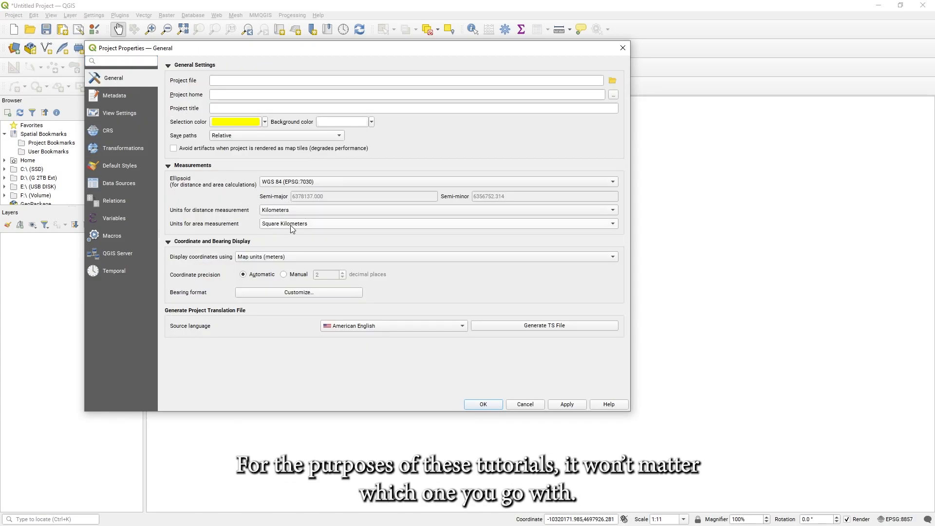
pyautogui.moveTo(501, 315)
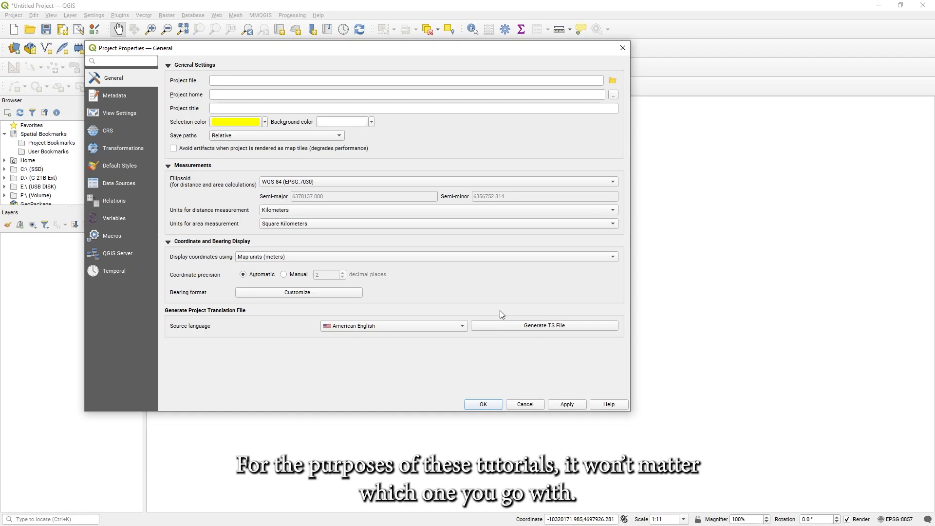
pyautogui.moveTo(475, 304)
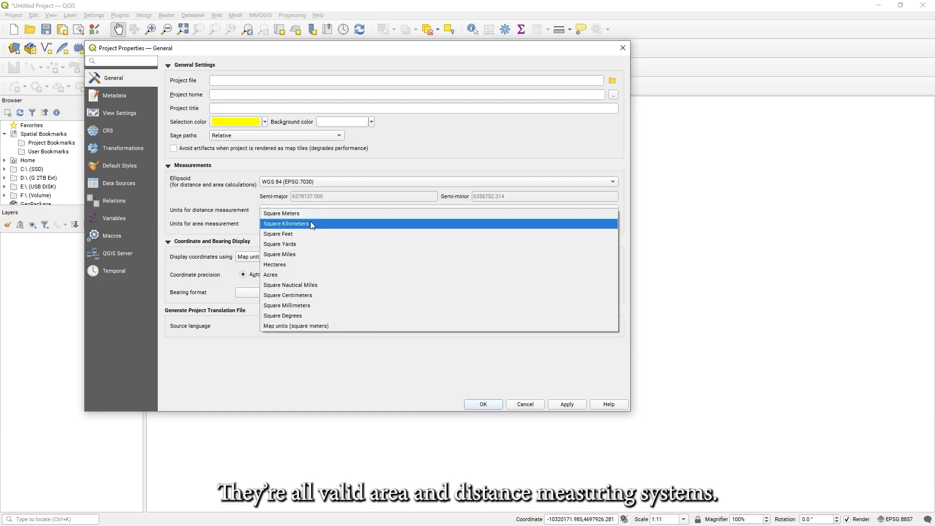
pyautogui.click(286, 223)
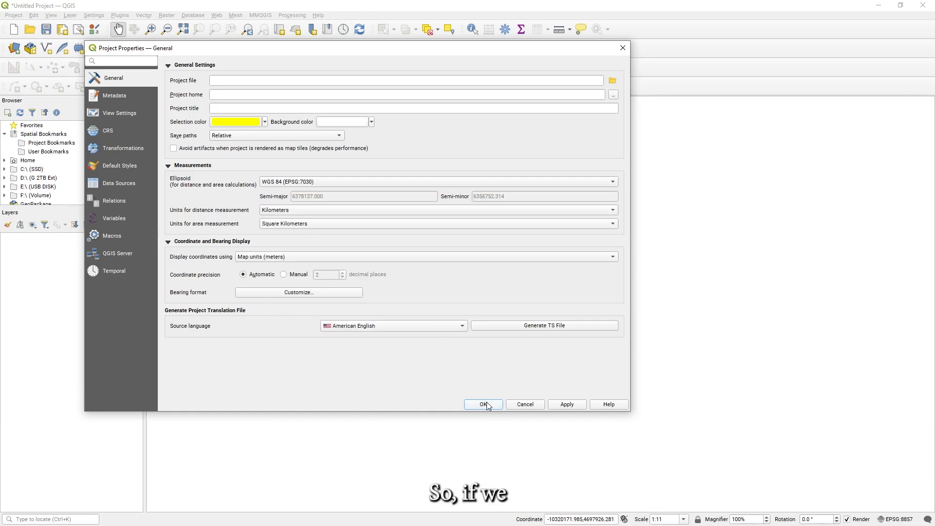
pyautogui.click(483, 404)
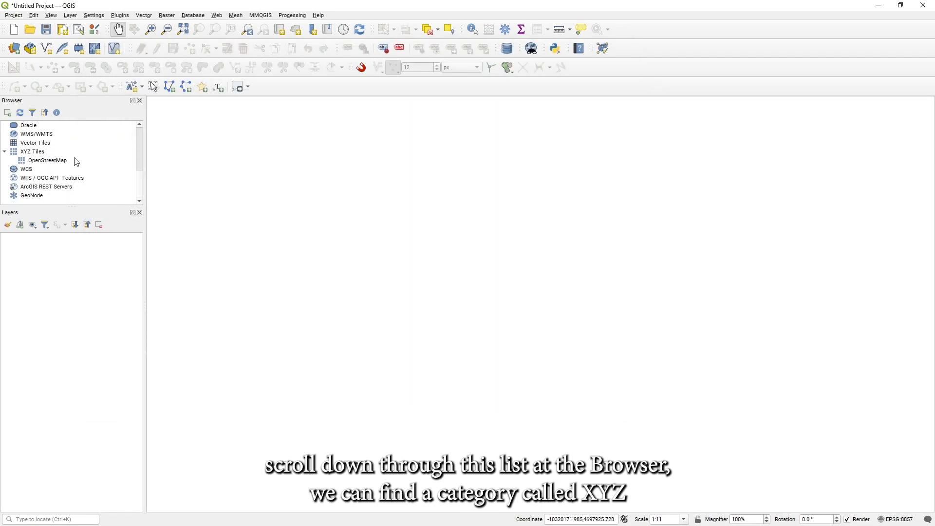
# - Add the OpenStreetMap XYZ tile layer from the Browser panel
pyautogui.click(47, 160)
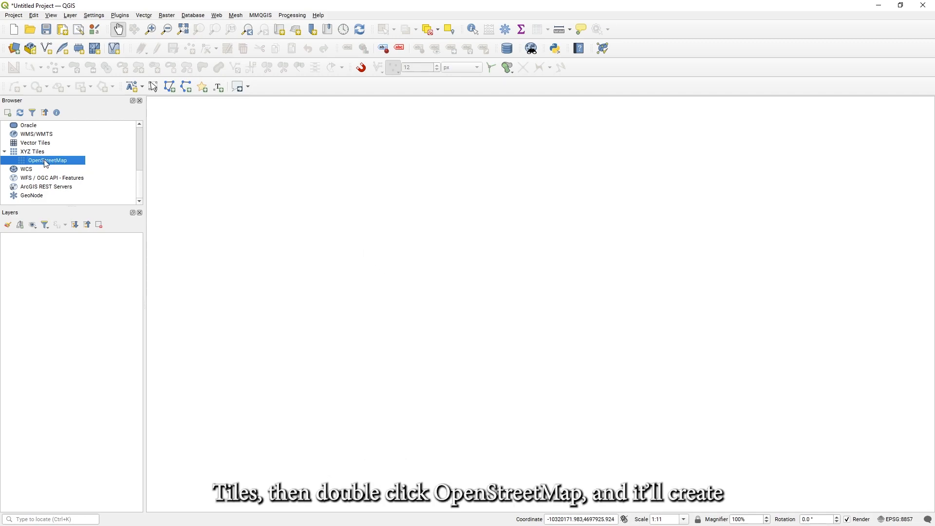
pyautogui.doubleClick(50, 159)
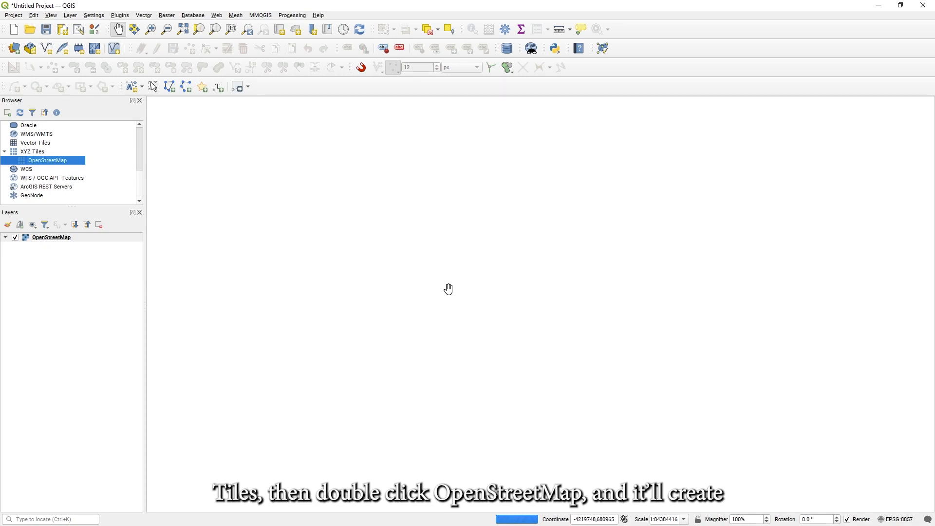
pyautogui.doubleClick(48, 160)
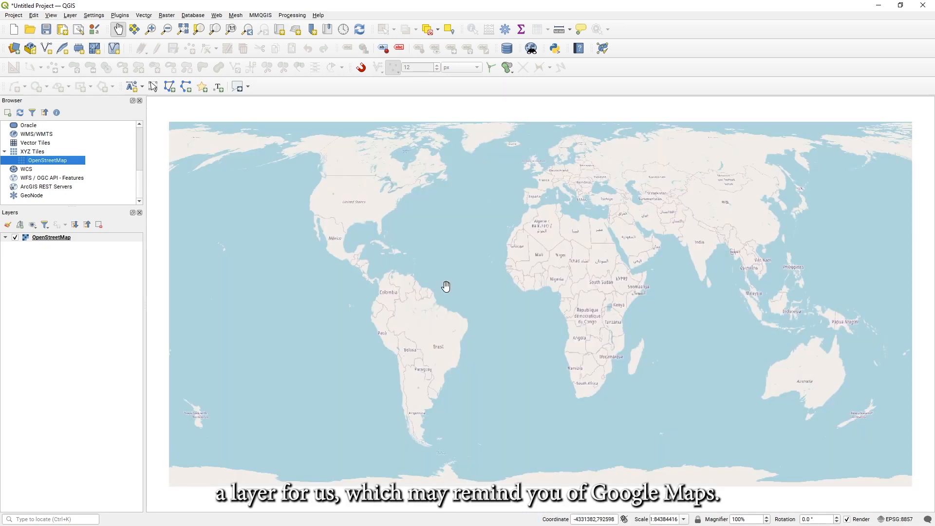
pyautogui.moveTo(367, 247)
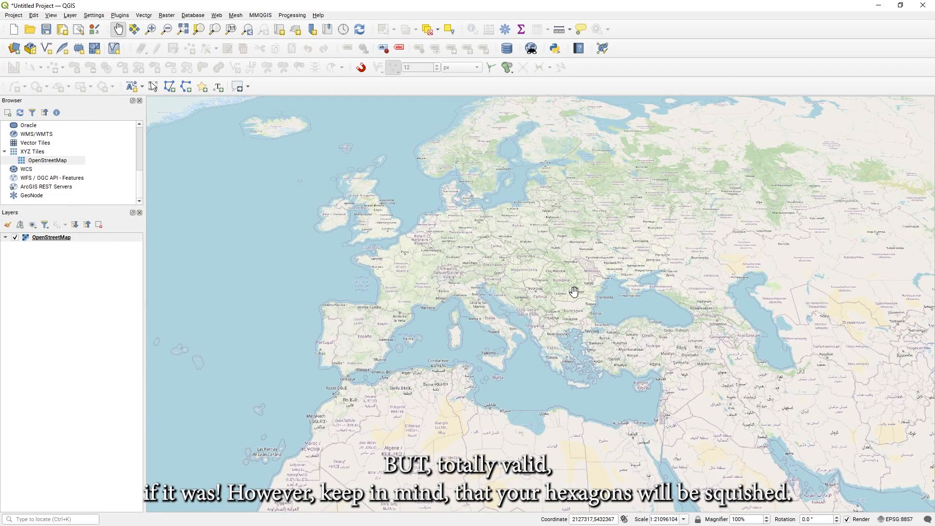
pyautogui.moveTo(286, 295)
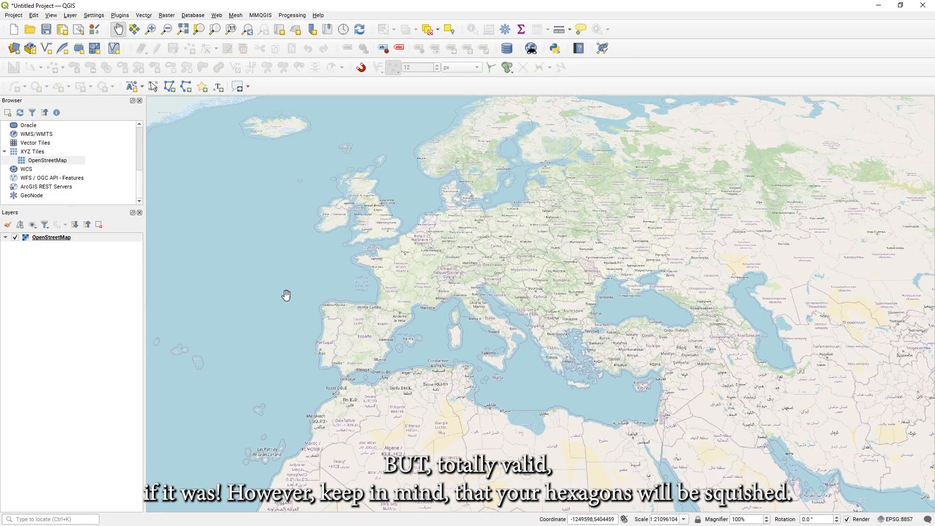
# - Assign EPSG:8857 Equal Earth Greenwich to the OpenStreetMap layer's source CRS
pyautogui.rightClick(51, 237)
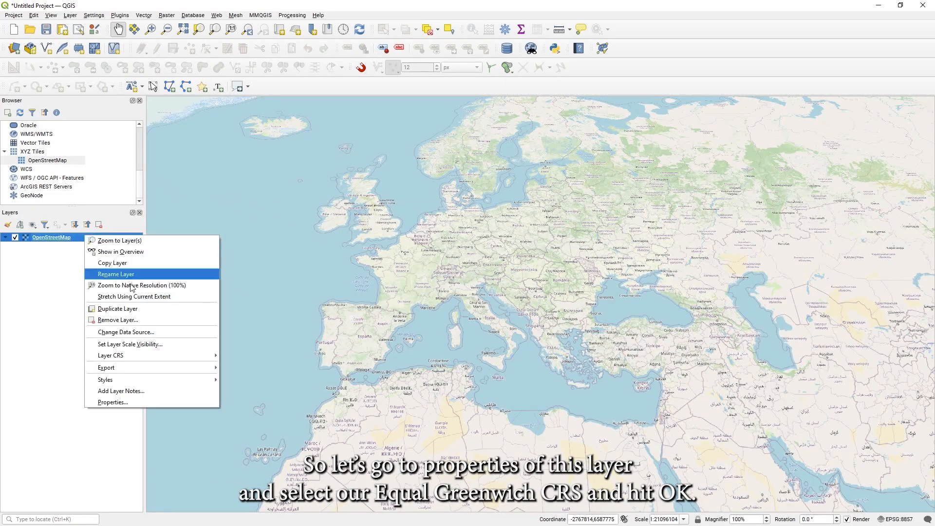
pyautogui.click(112, 402)
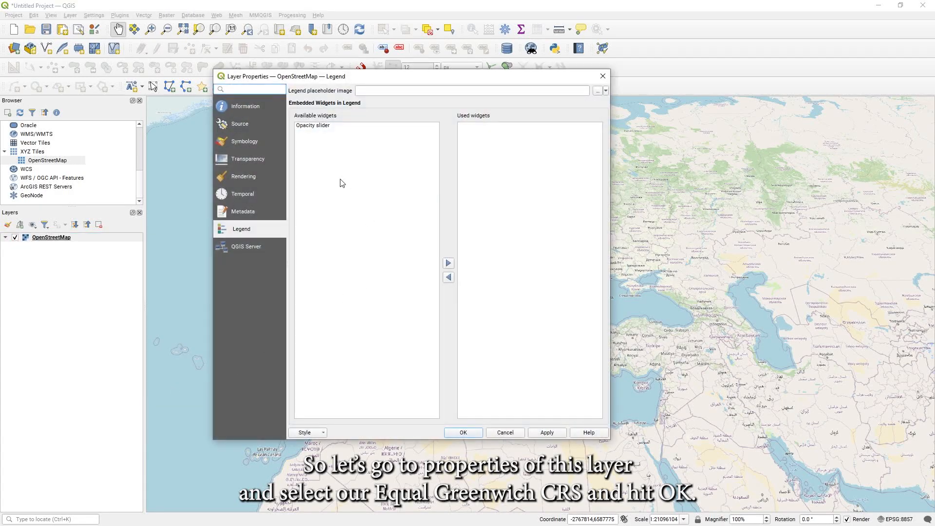
pyautogui.click(241, 123)
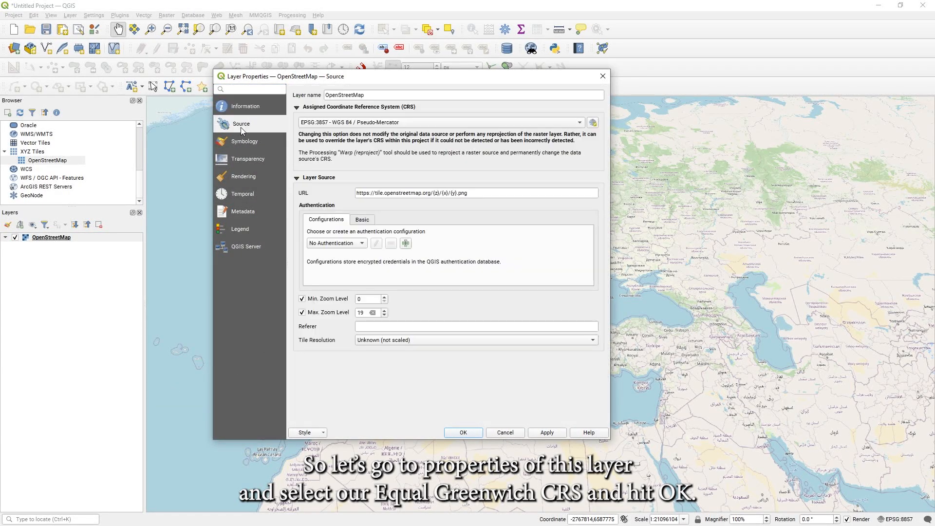
pyautogui.click(438, 122)
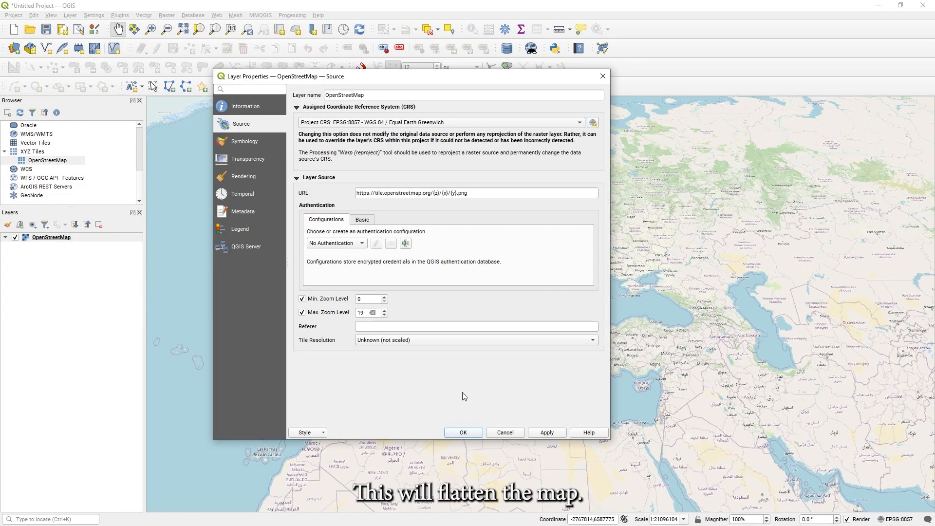
pyautogui.click(462, 432)
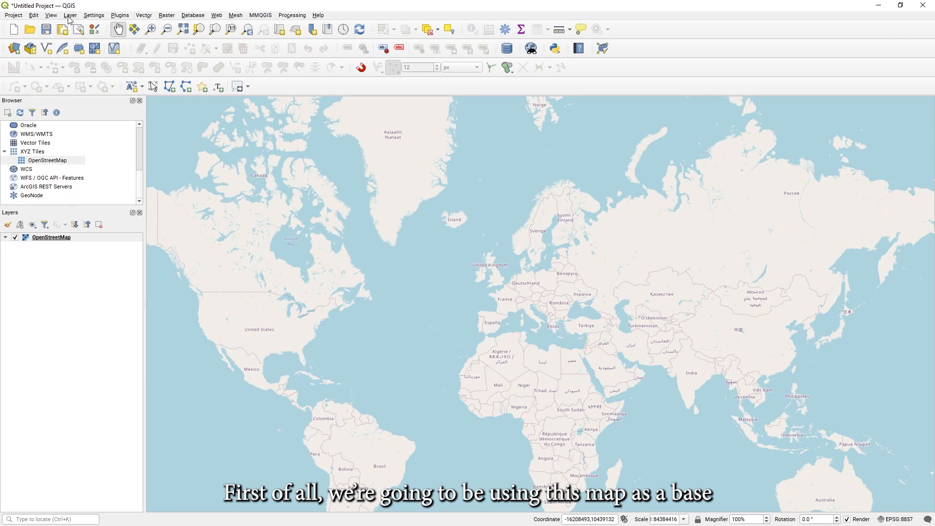
pyautogui.moveTo(674, 319)
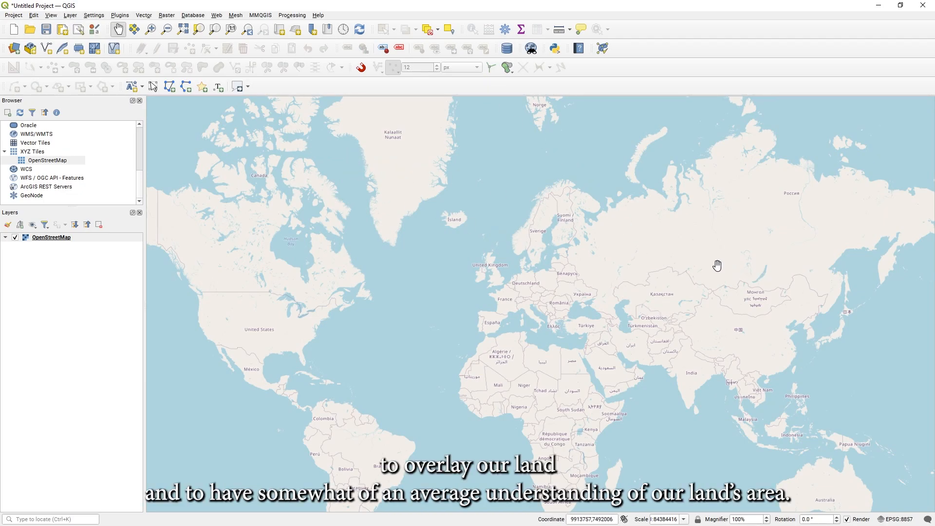
pyautogui.moveTo(30, 29)
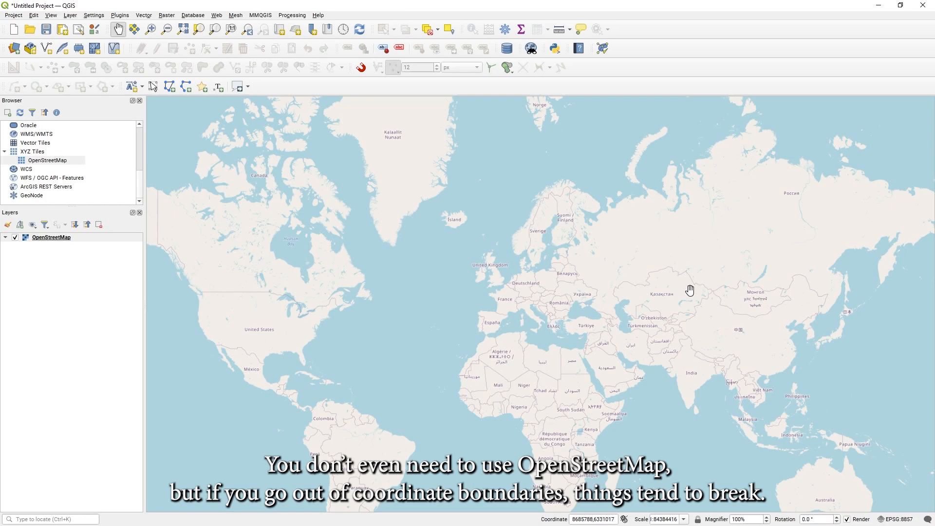
pyautogui.moveTo(681, 286)
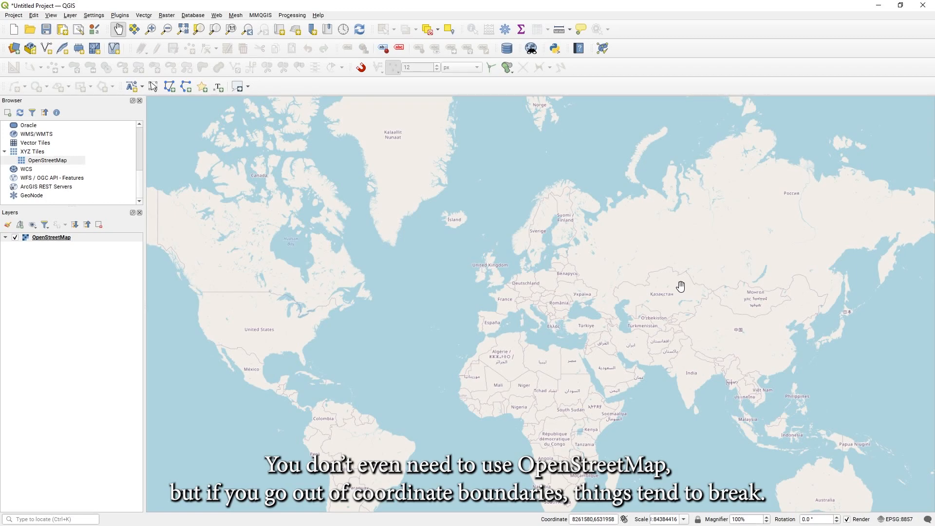
pyautogui.scroll(-3)
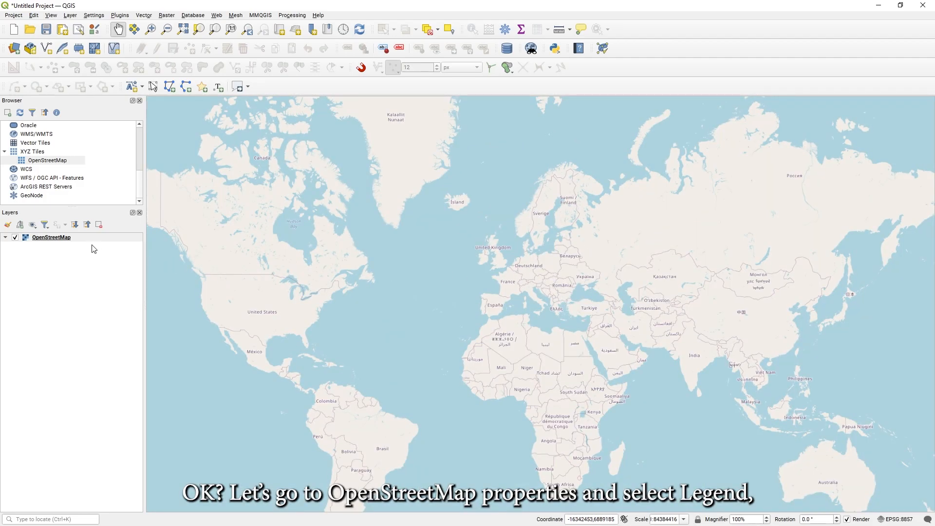
# - Add an Opacity slider to the OpenStreetMap legend and drag it low to fade the basemap
pyautogui.doubleClick(50, 236)
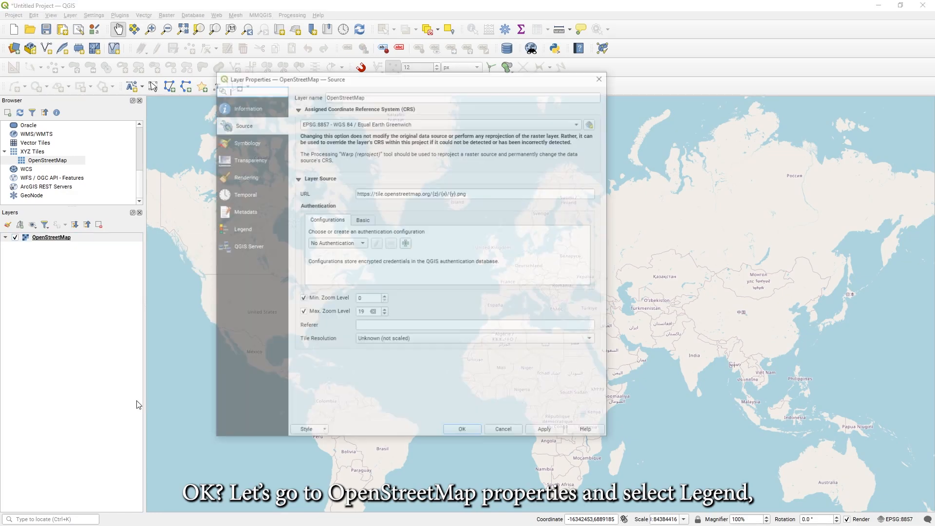
pyautogui.click(241, 229)
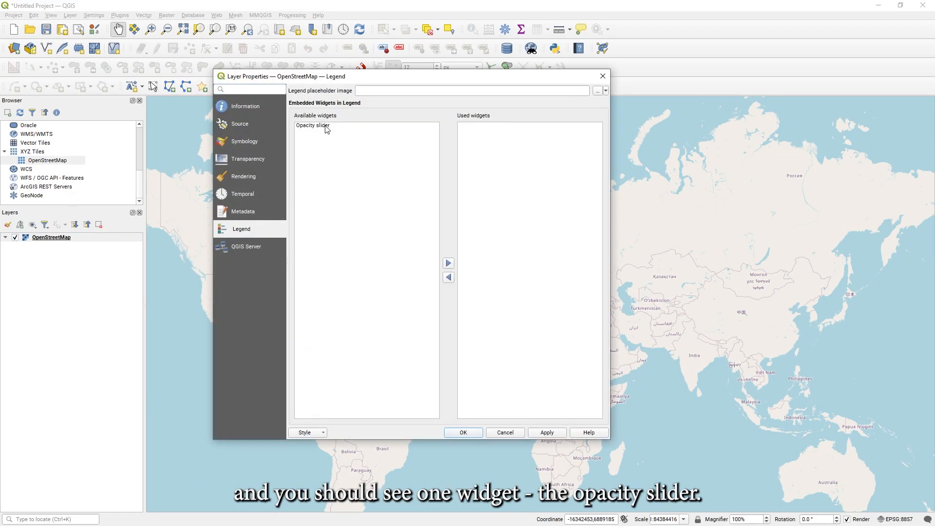
pyautogui.click(312, 125)
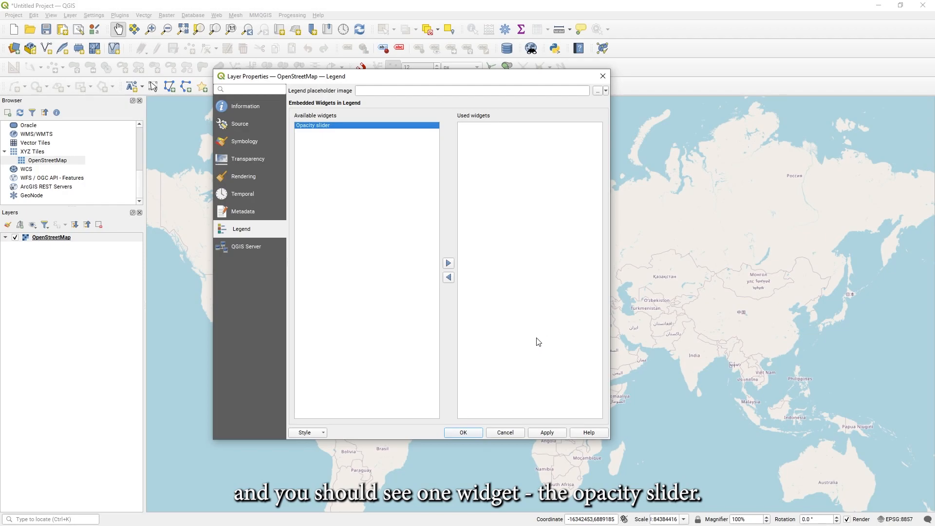
pyautogui.click(448, 262)
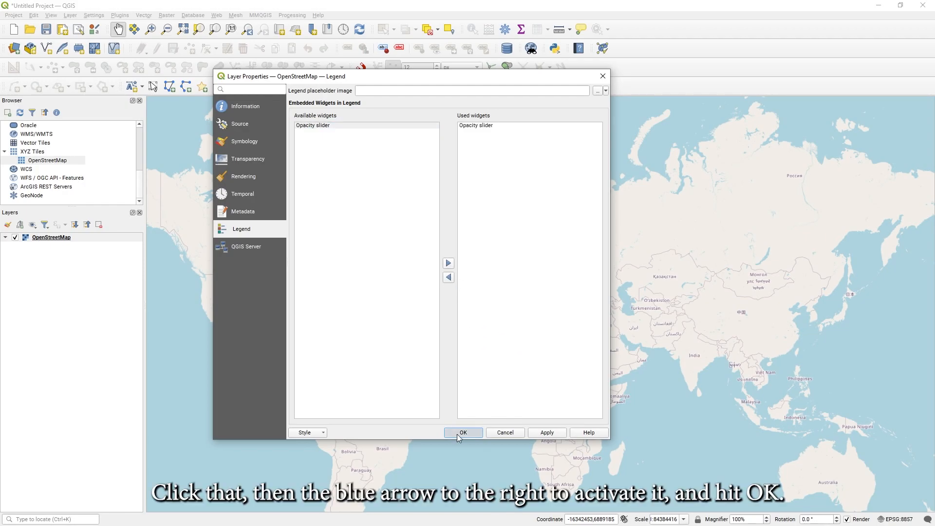
pyautogui.click(462, 433)
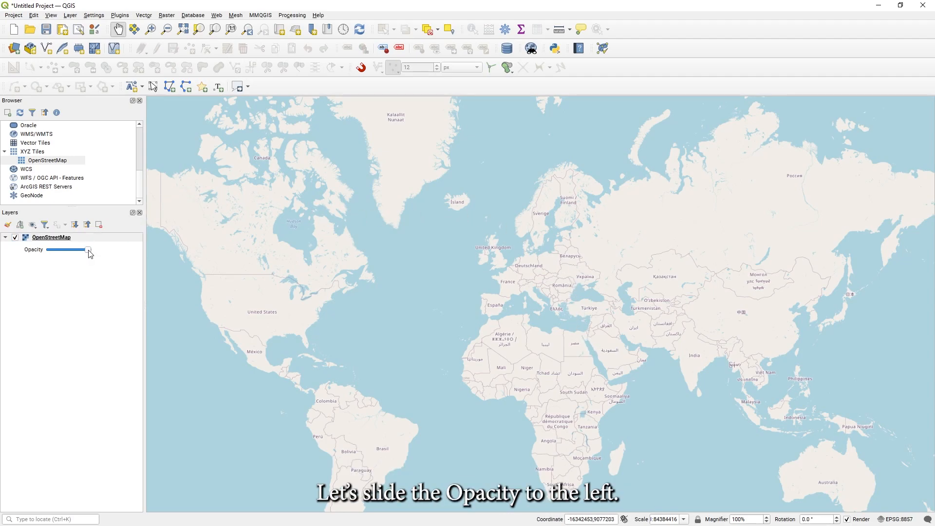
pyautogui.moveTo(88, 249); pyautogui.dragTo(58, 250)
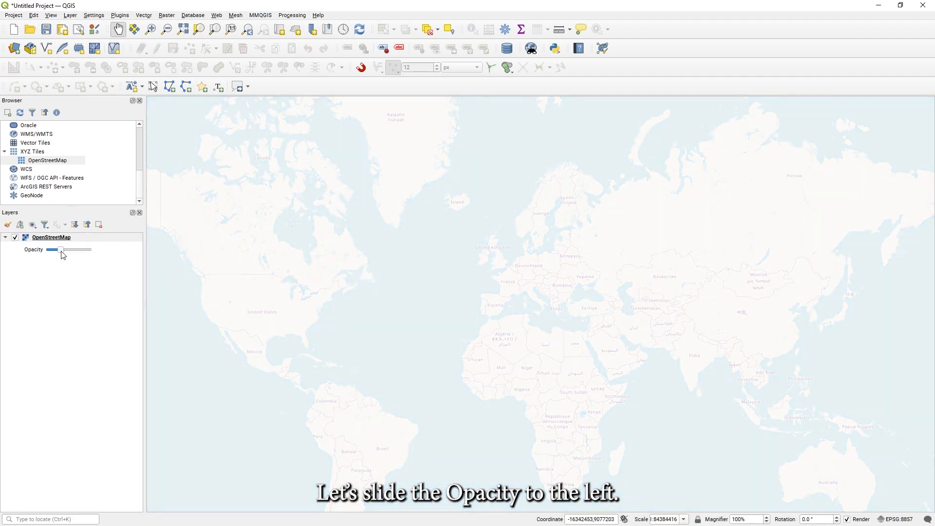
pyautogui.moveTo(59, 249); pyautogui.dragTo(57, 250)
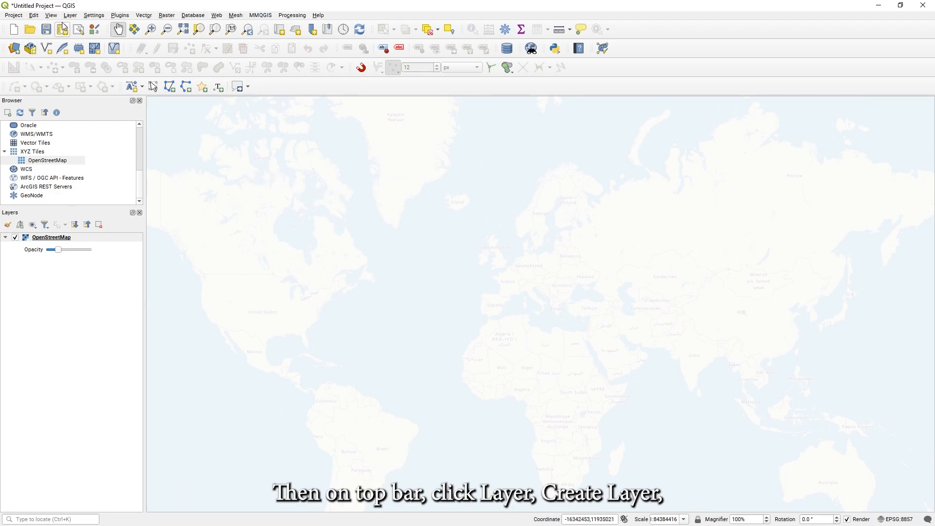
# - Start a New Shapefile Layer and create a Tutorial folder to save Land.shp in
pyautogui.click(69, 15)
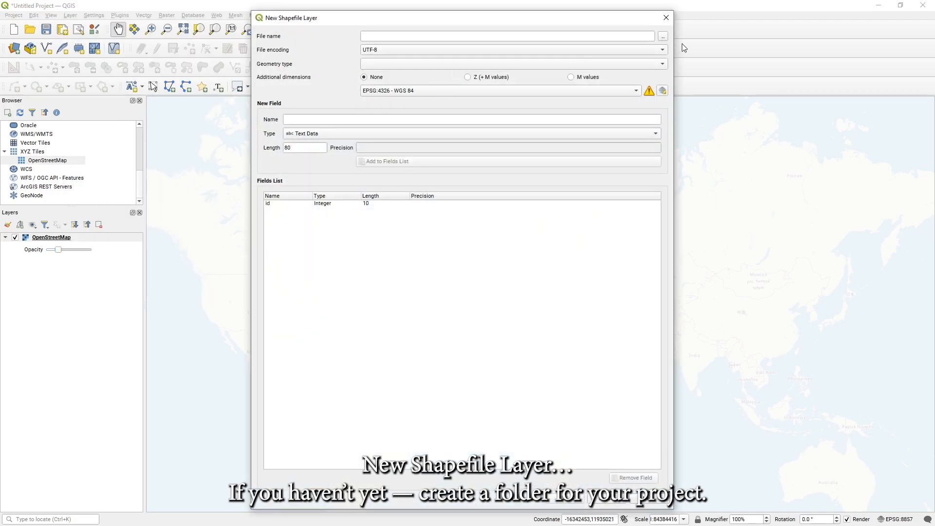
pyautogui.click(662, 35)
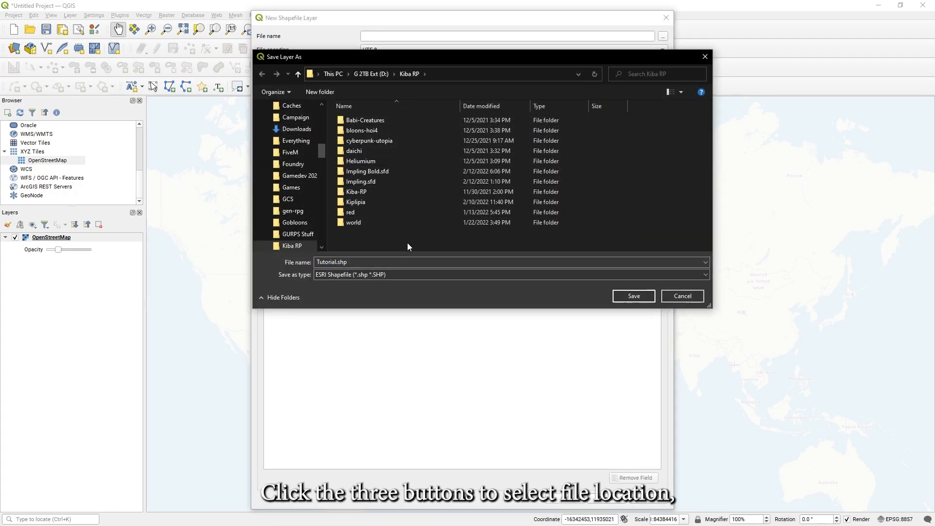
pyautogui.press('ctrl+shift+n')
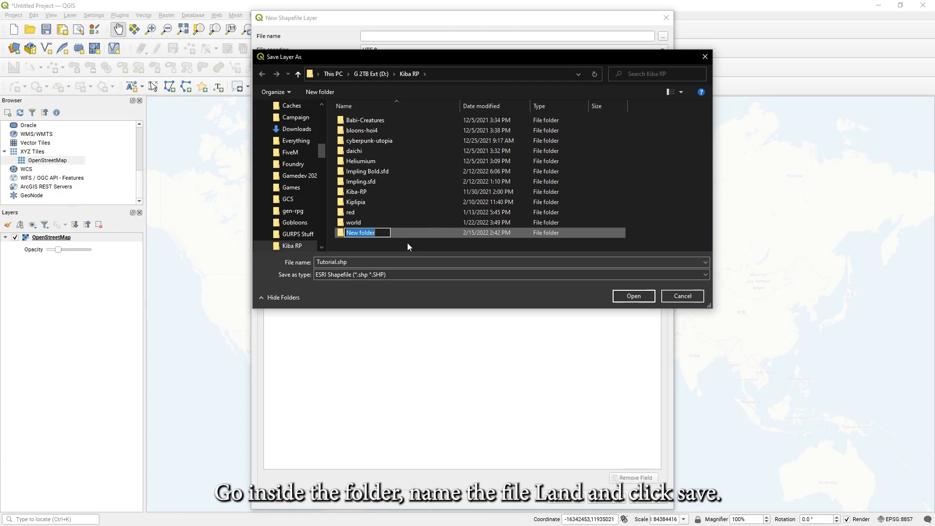
pyautogui.write('Tutoria')
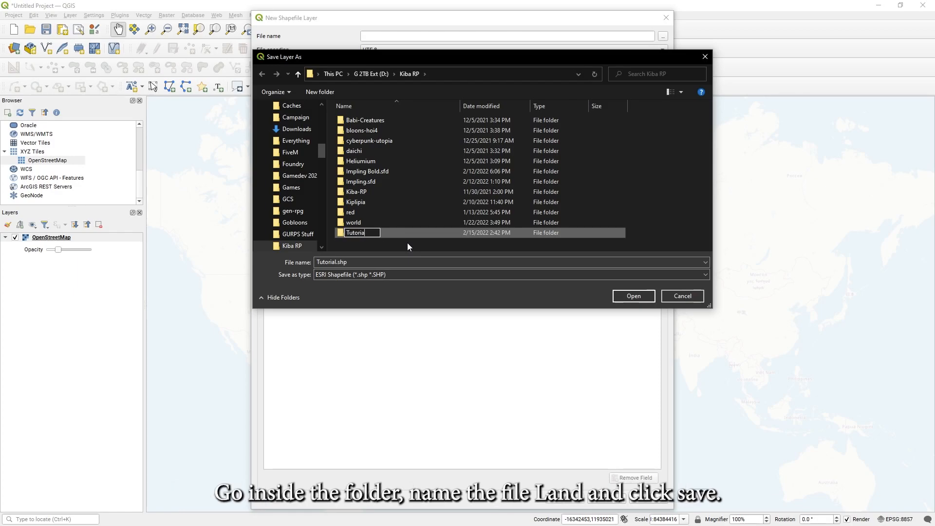
pyautogui.doubleClick(356, 233)
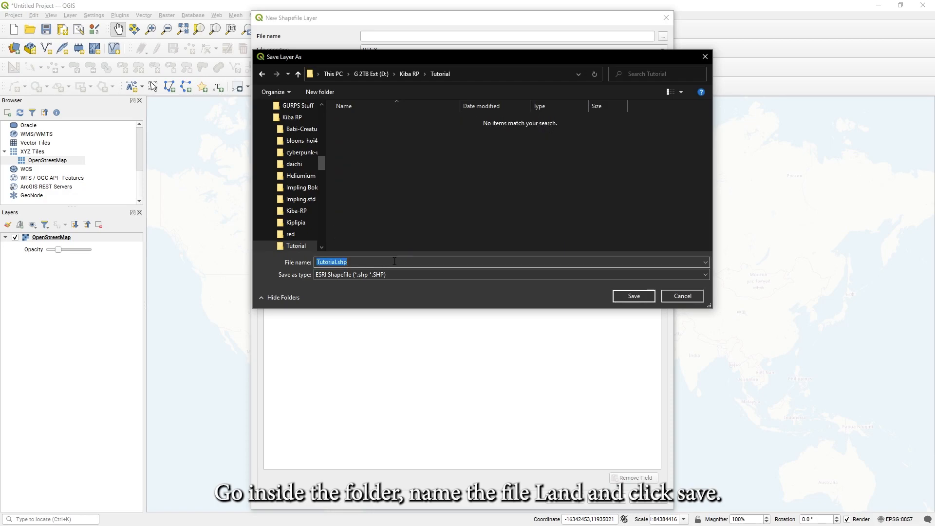
pyautogui.click(632, 296)
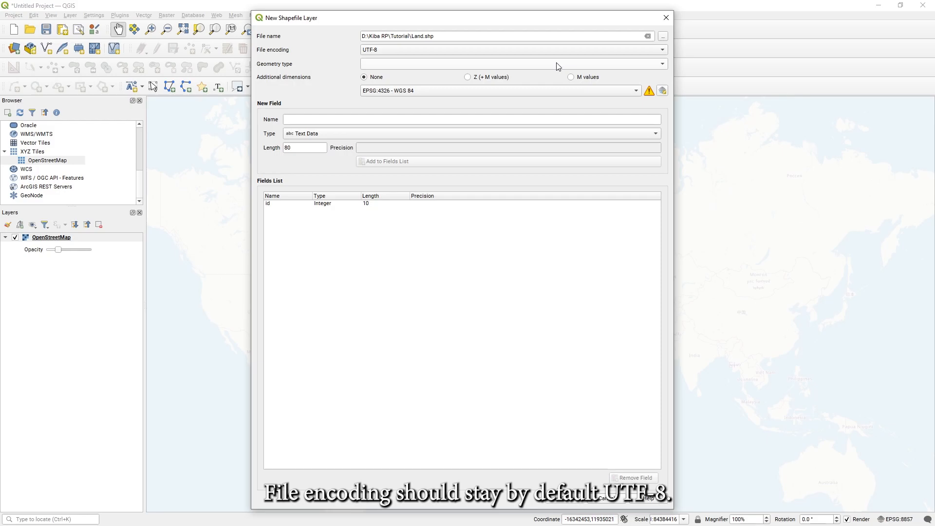
# - Create the Land polygon shapefile in the project CRS with an added 'name' text field
pyautogui.click(660, 50)
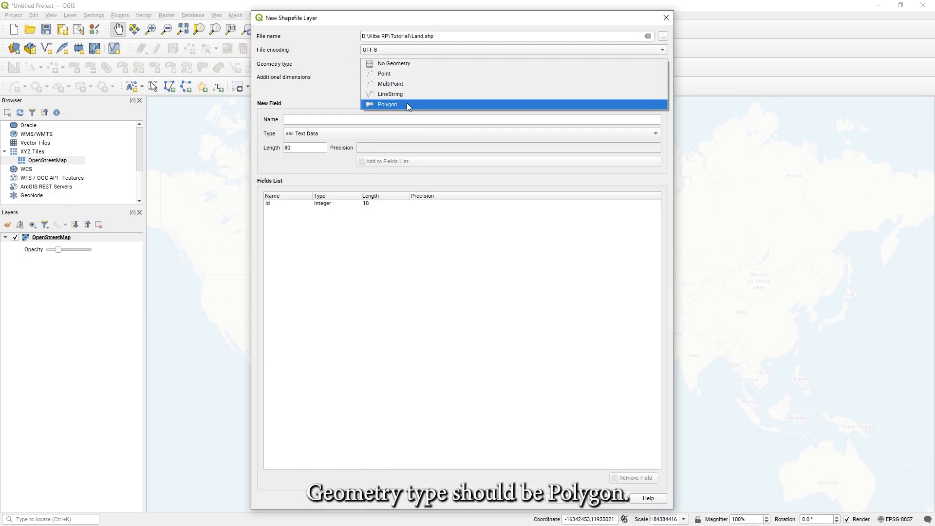
pyautogui.click(387, 104)
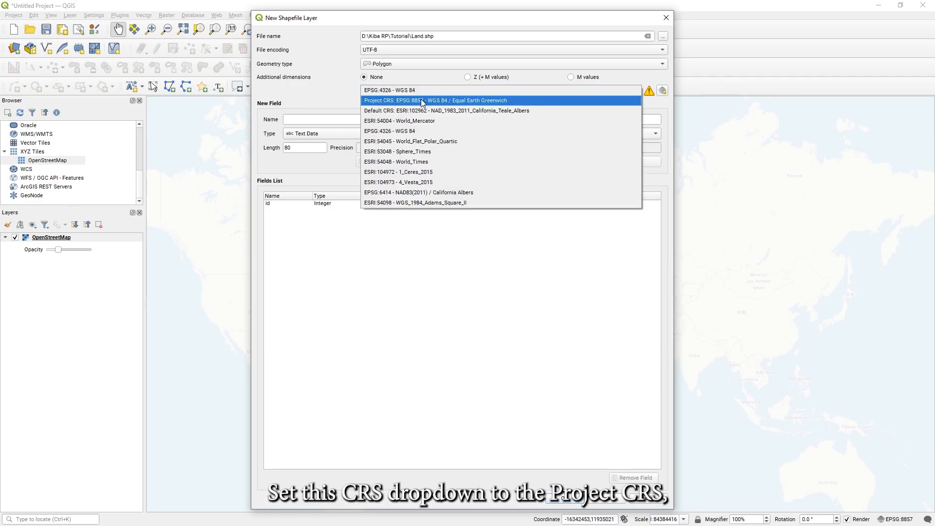
pyautogui.click(433, 100)
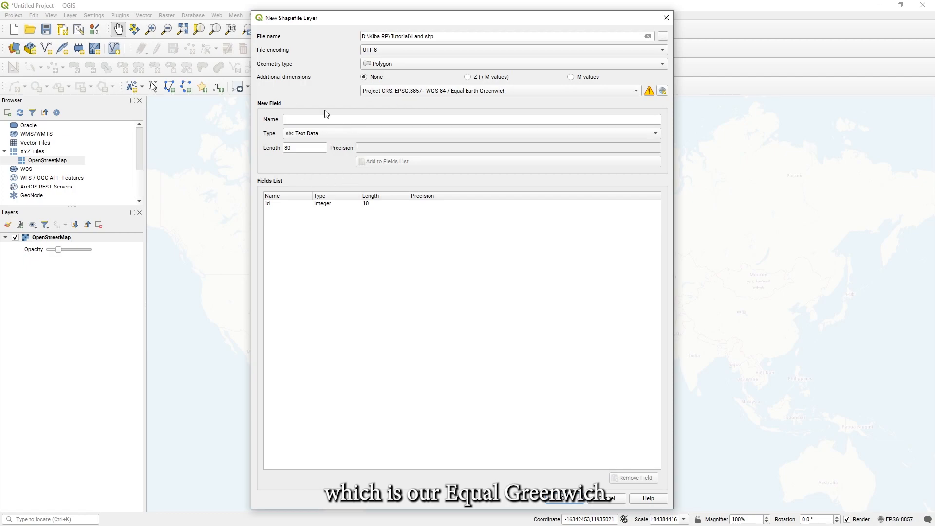
pyautogui.click(472, 119)
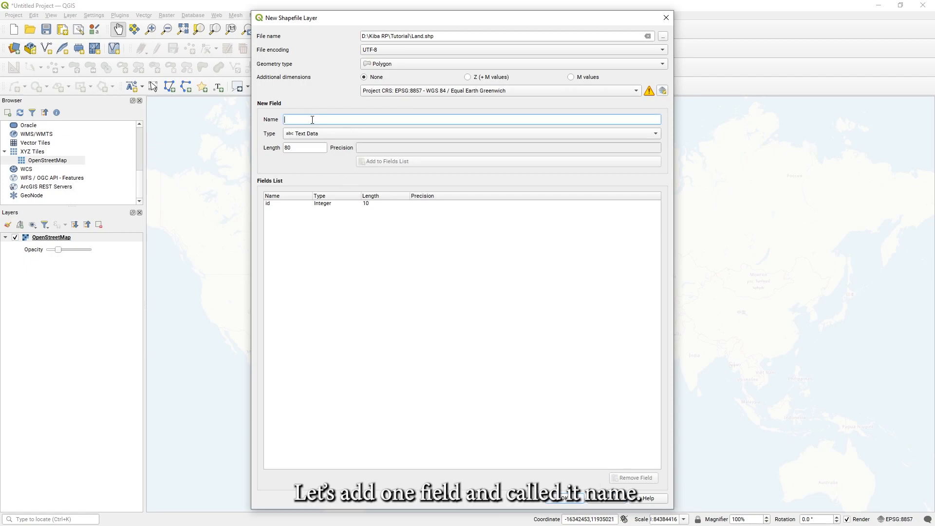
pyautogui.write('name')
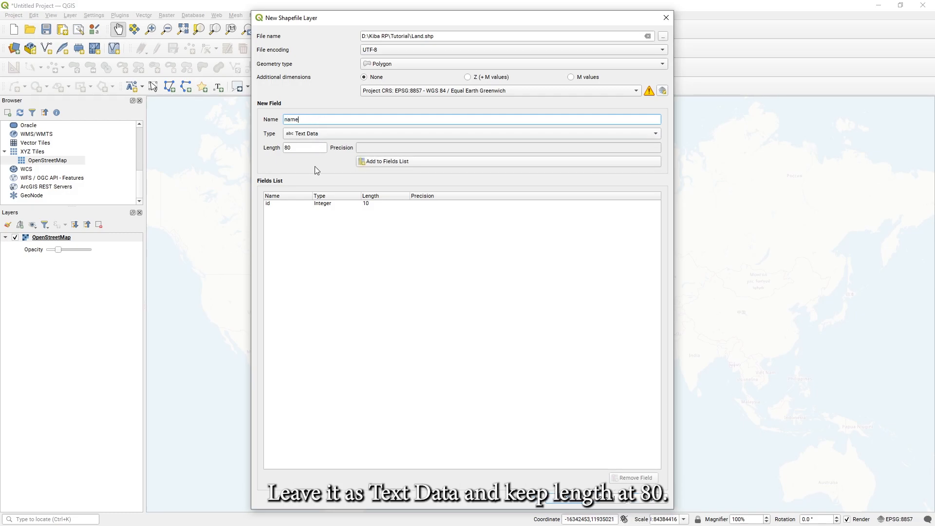
pyautogui.moveTo(380, 165)
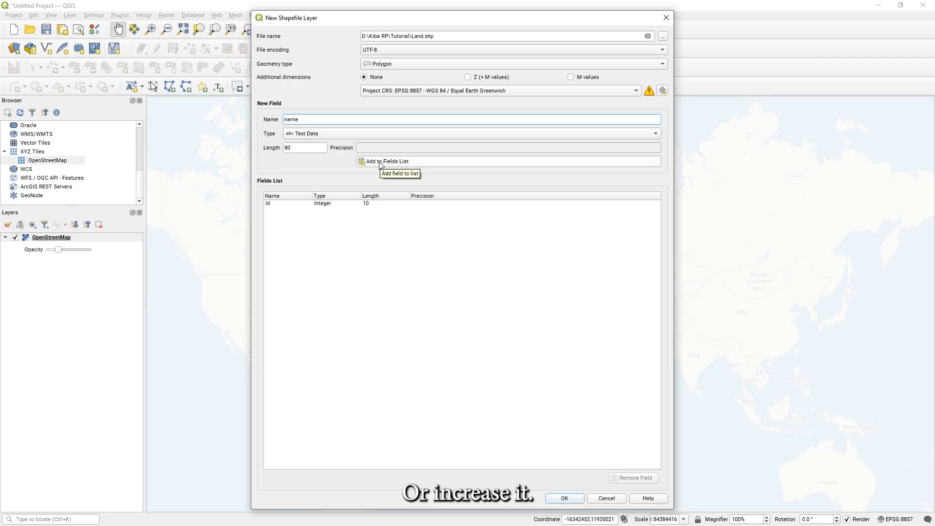
pyautogui.click(387, 161)
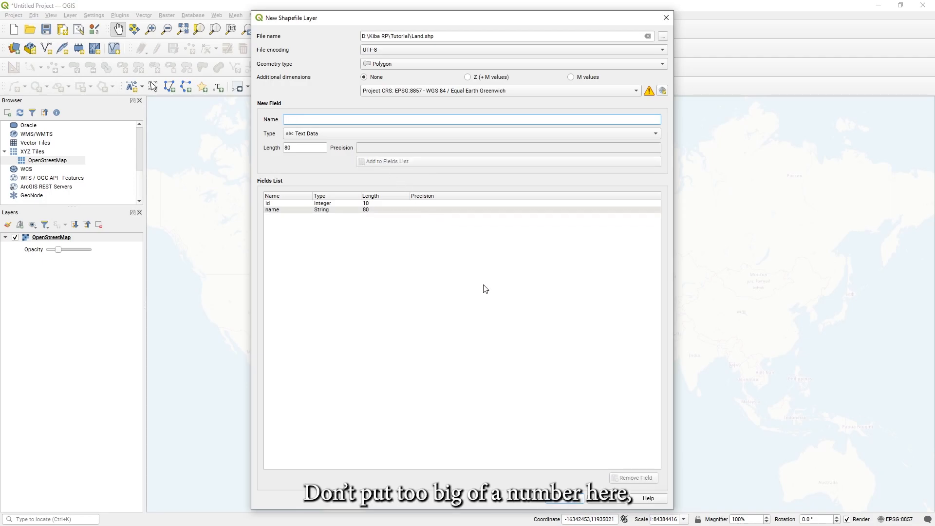
pyautogui.moveTo(493, 290)
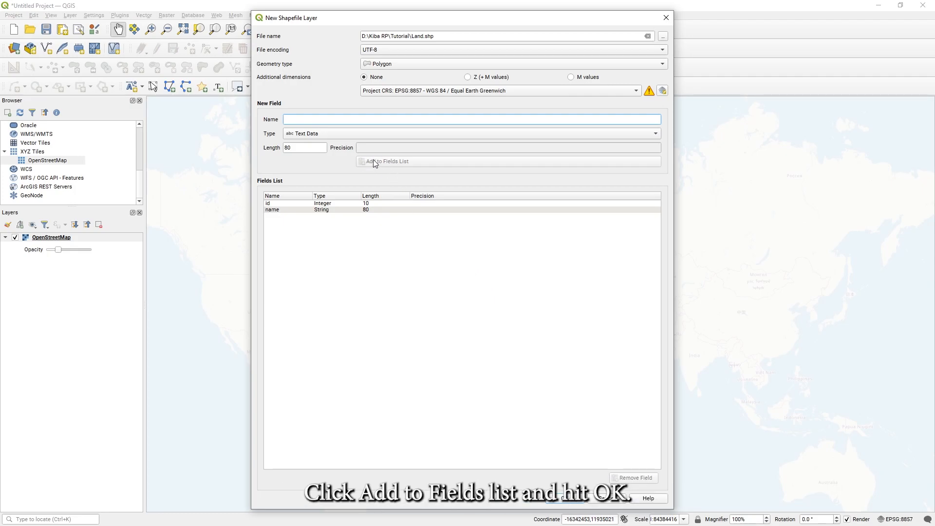
pyautogui.click(272, 209)
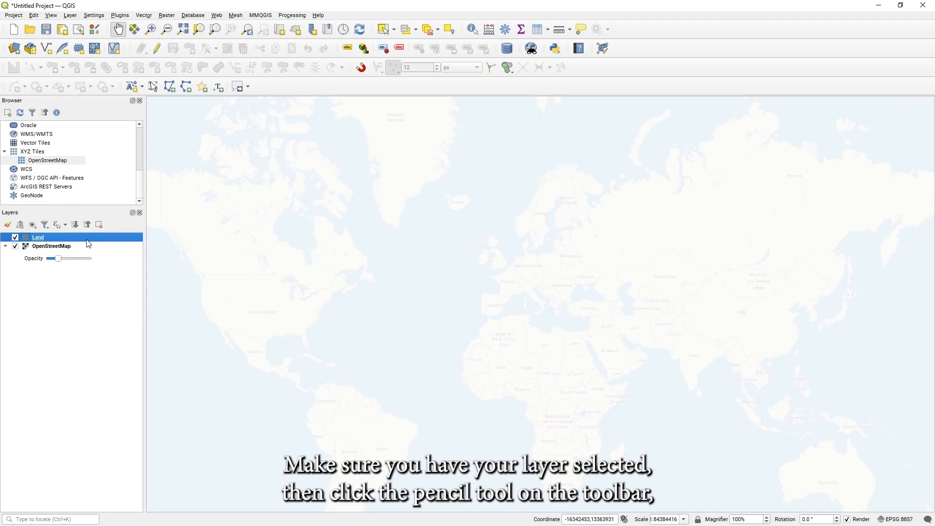
# - Select the Land layer in the Layers panel
pyautogui.click(139, 48)
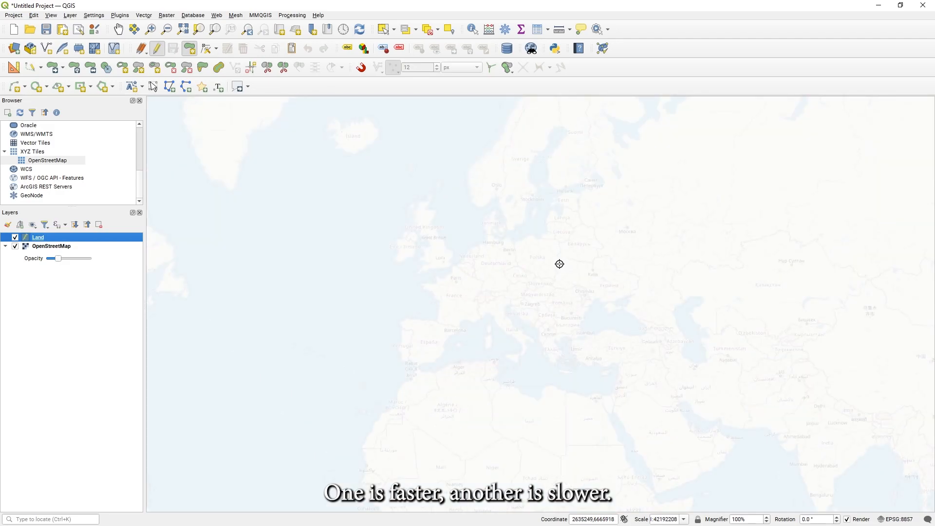
pyautogui.moveTo(414, 274)
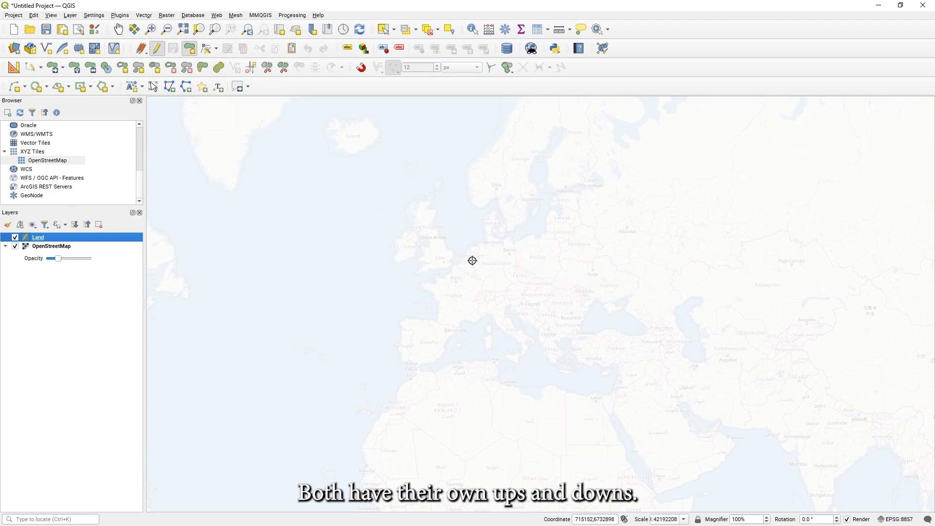
pyautogui.moveTo(442, 274)
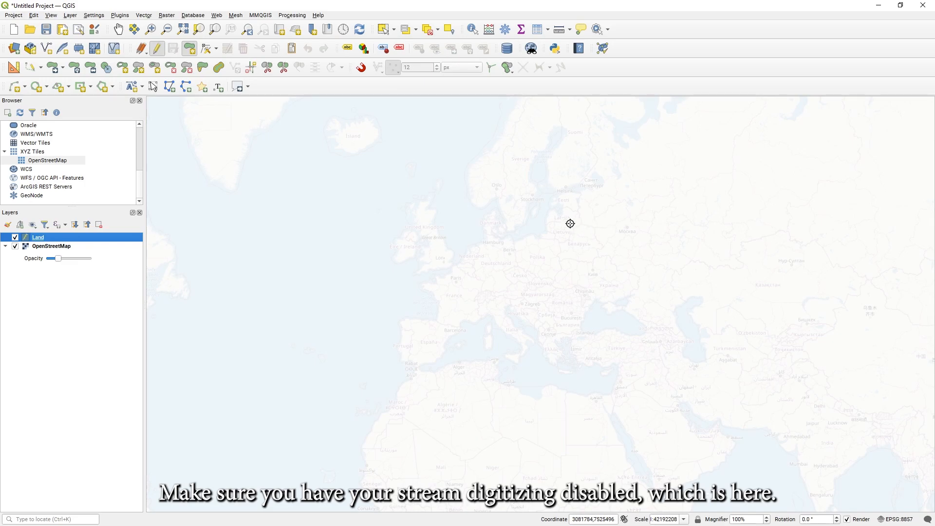
# - Confirm Stream Digitizing stays disabled in the digitizing mode dropdown
pyautogui.click(40, 67)
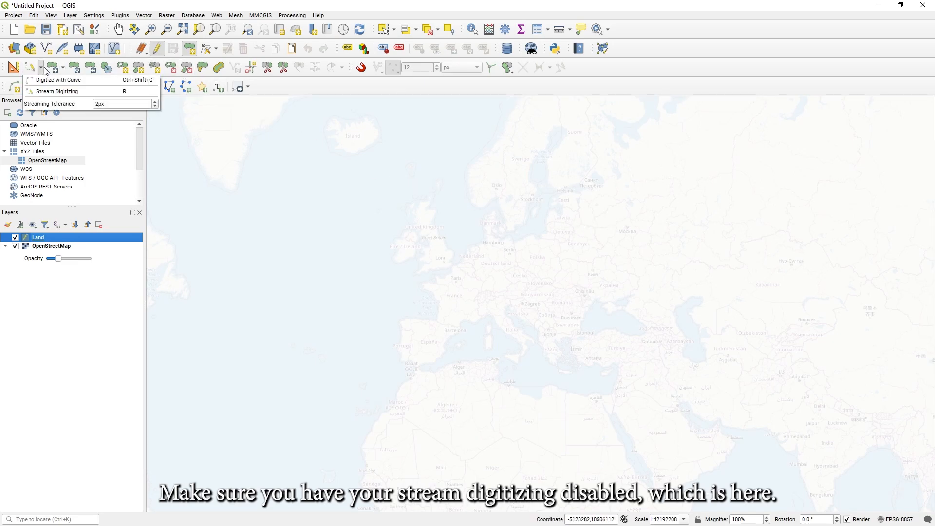
pyautogui.click(39, 66)
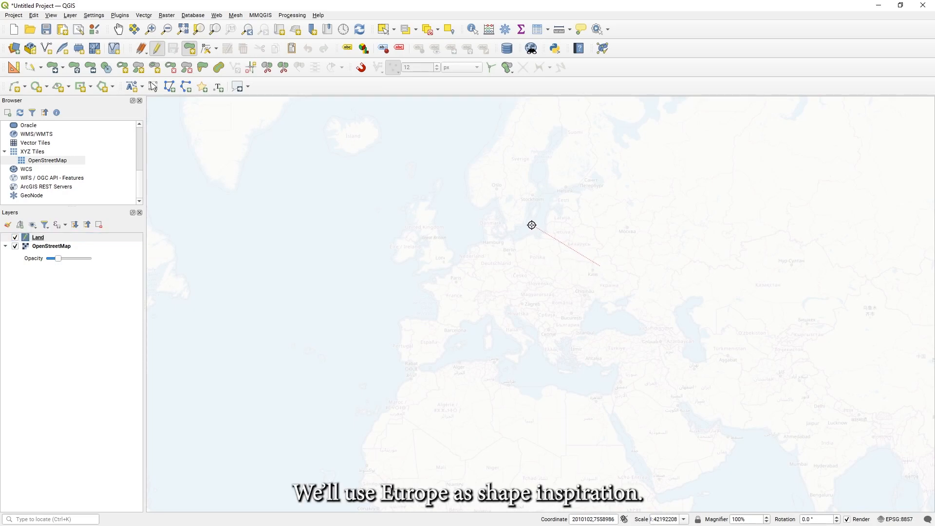
pyautogui.moveTo(571, 207)
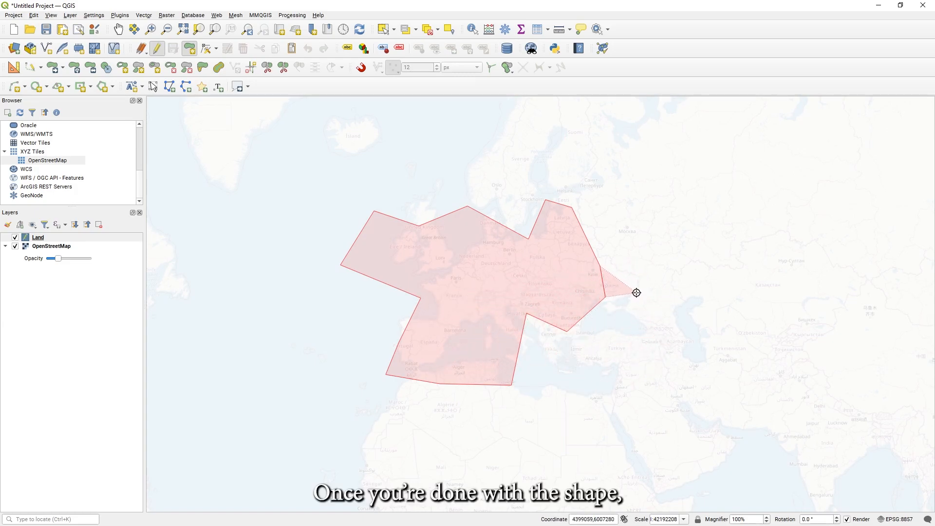
# - Close the Europe-shaped polygon and record it with id 1 and name 'Vrostros'
pyautogui.rightClick(637, 293)
pyautogui.write('1')
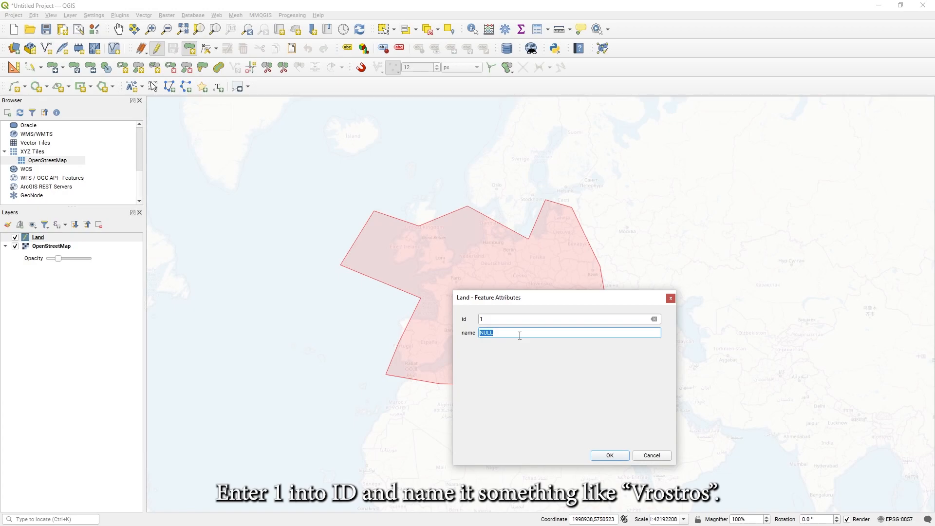
pyautogui.write('Vrostros')
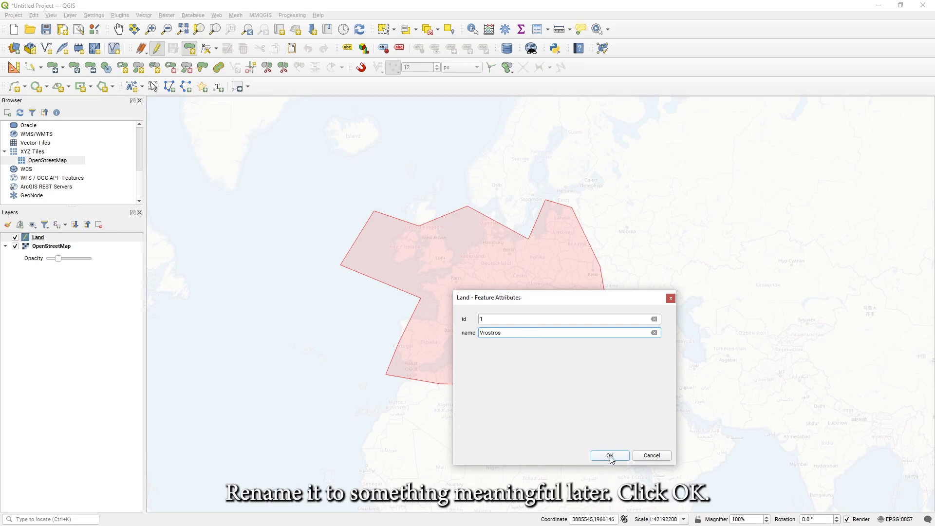
pyautogui.click(609, 455)
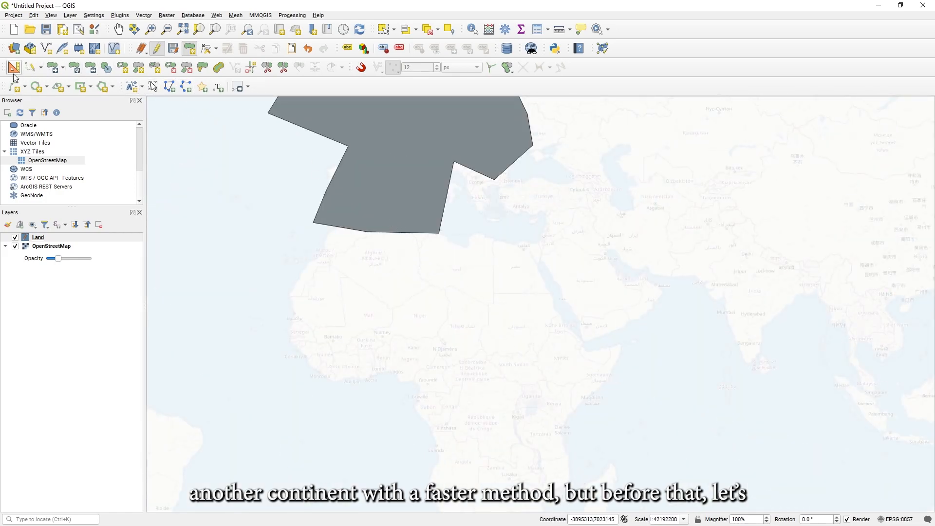
# - In the Land layer's Attributes Form, set the id default value to maximum(id)+1
pyautogui.rightClick(37, 237)
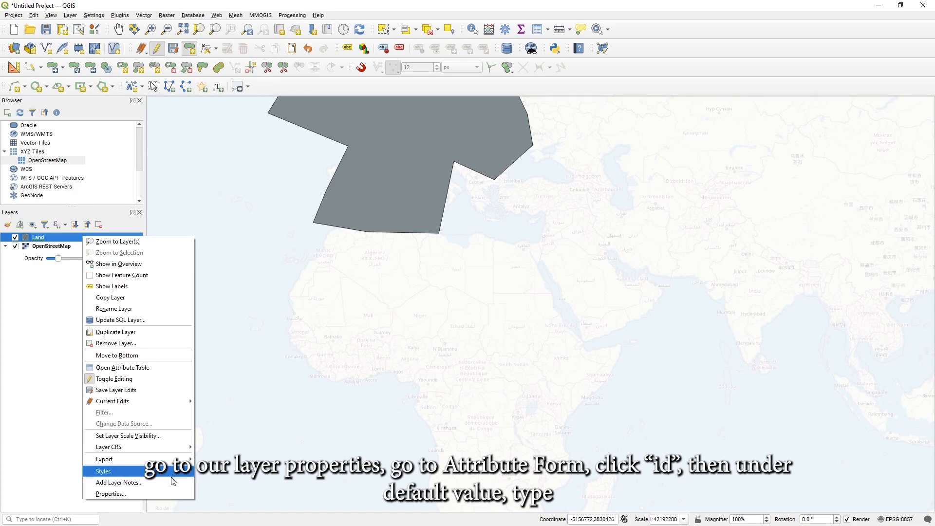
pyautogui.click(111, 494)
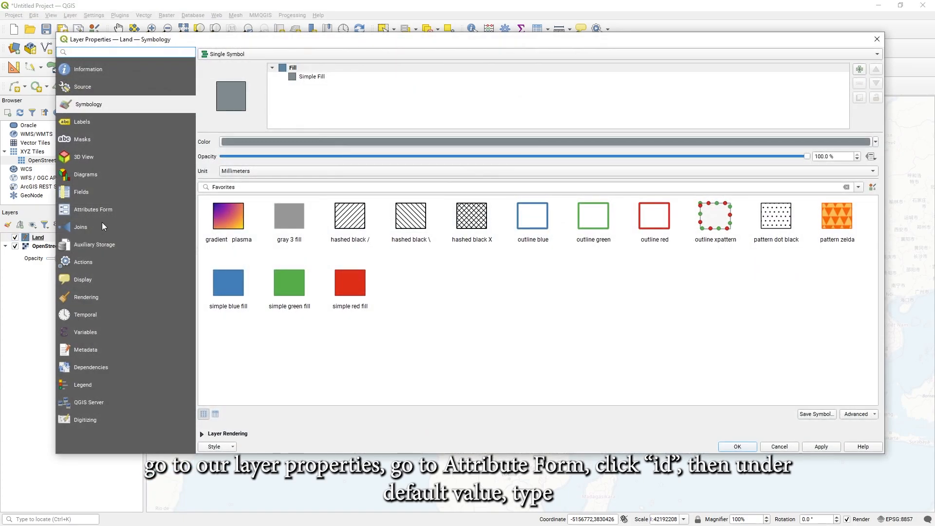
pyautogui.click(93, 209)
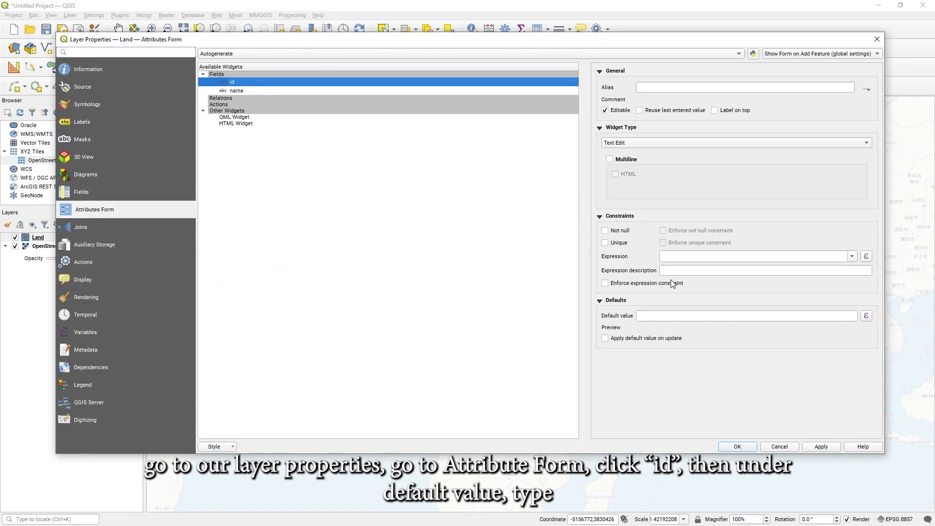
pyautogui.write('maximum(id)+1')
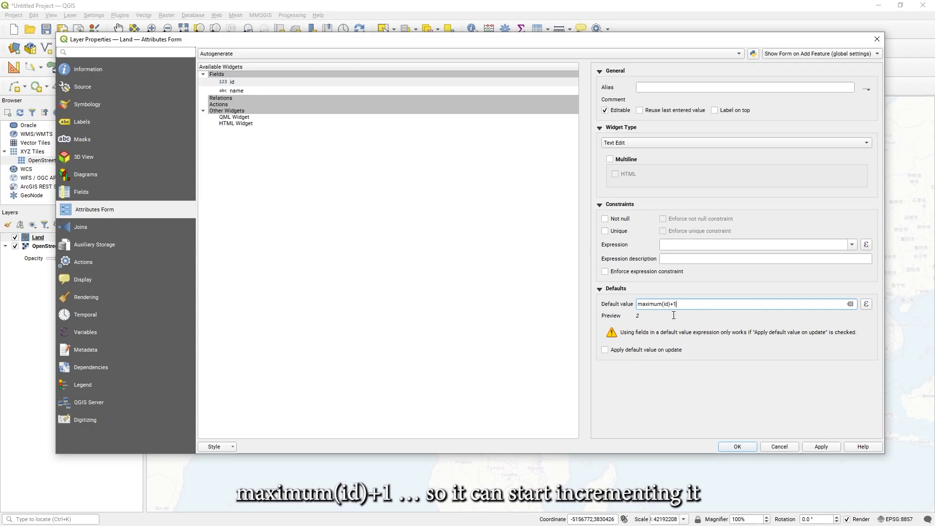
pyautogui.moveTo(742, 361)
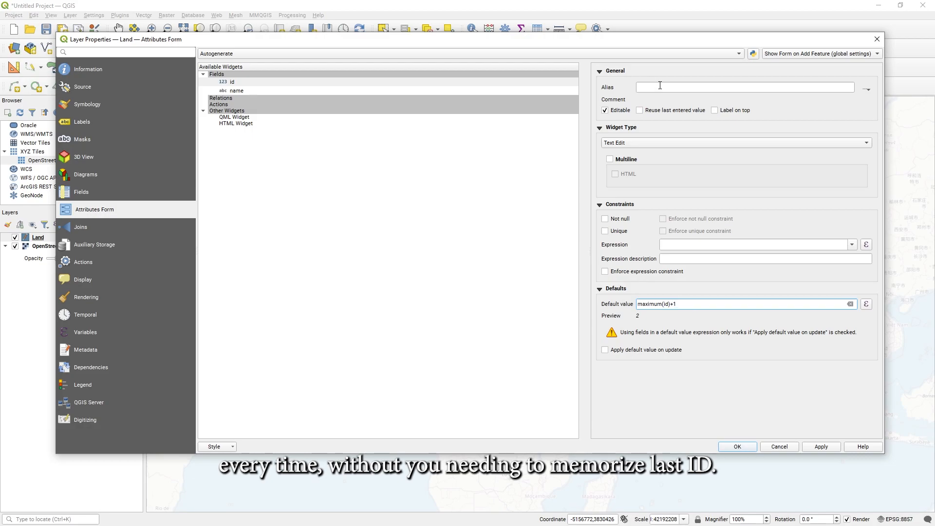
pyautogui.moveTo(667, 87)
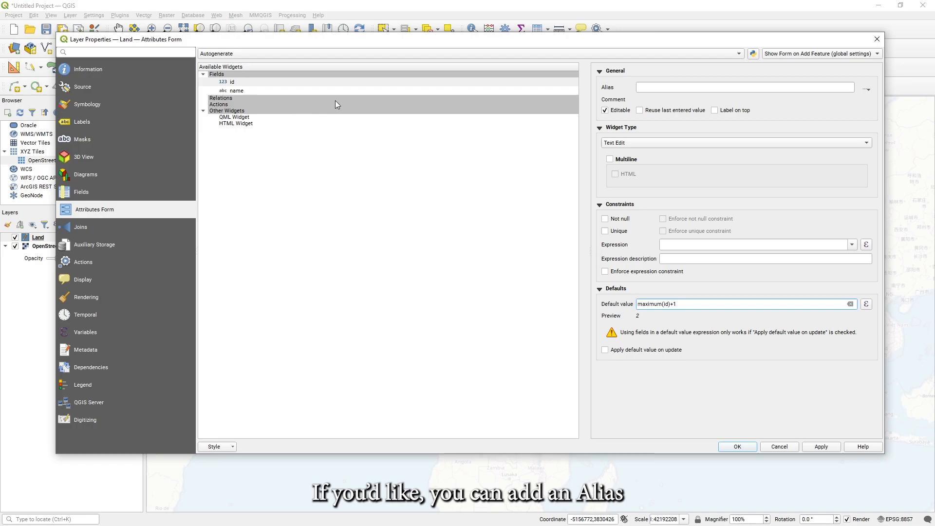
# - Give the id field the alias 'ID' and the name field the alias 'Name'
pyautogui.click(744, 88)
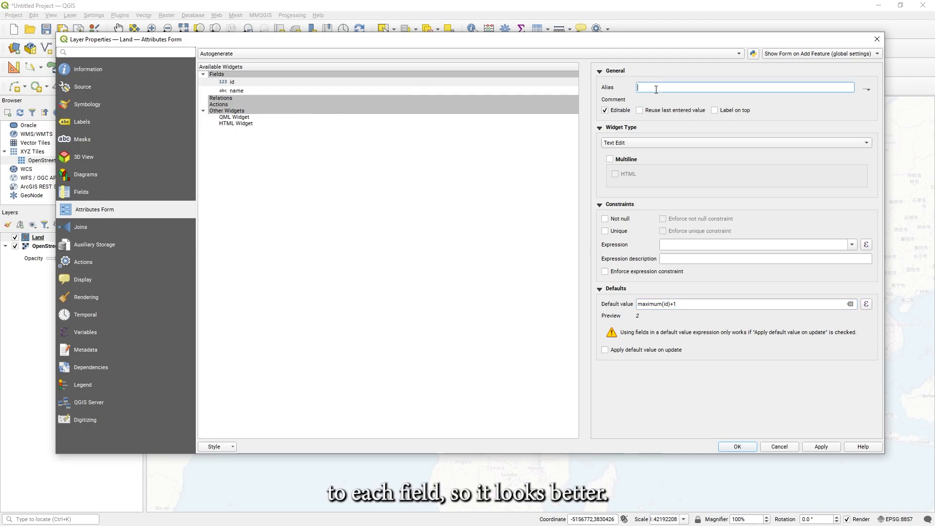
pyautogui.write('ID')
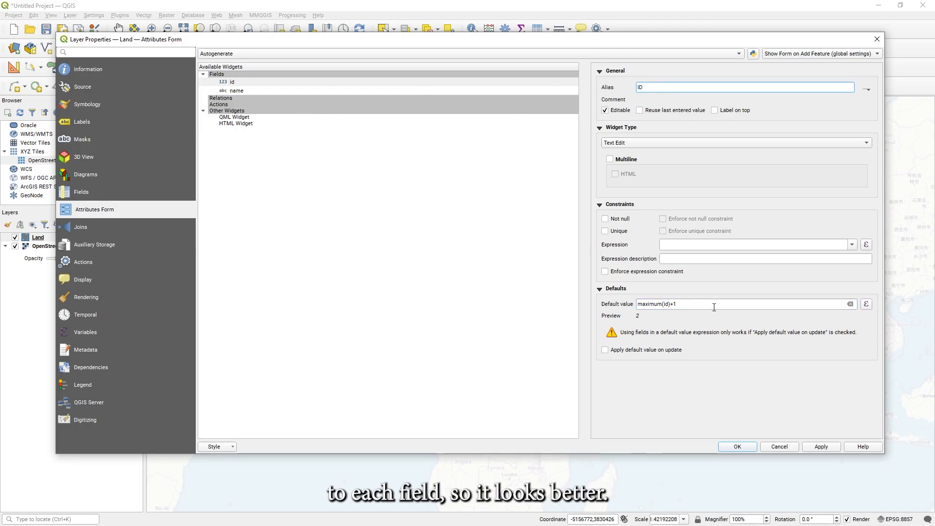
pyautogui.click(237, 90)
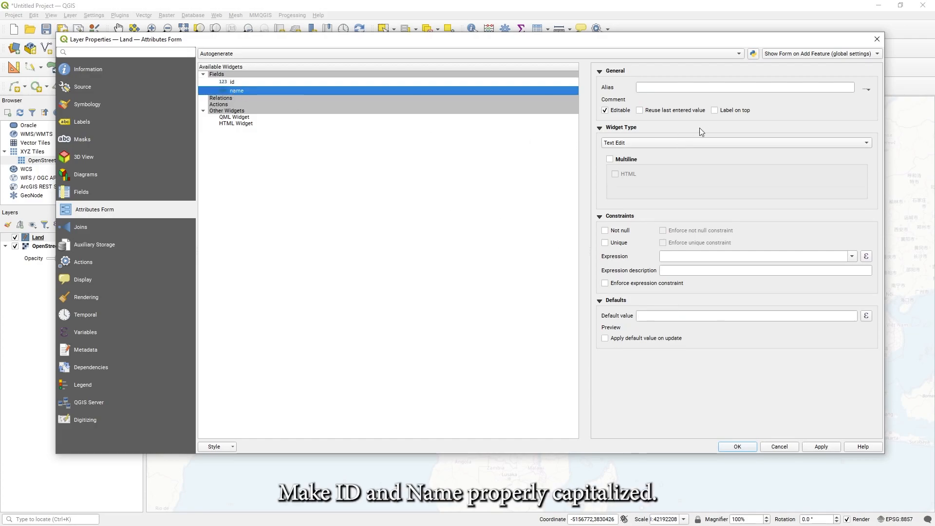
pyautogui.write('Name')
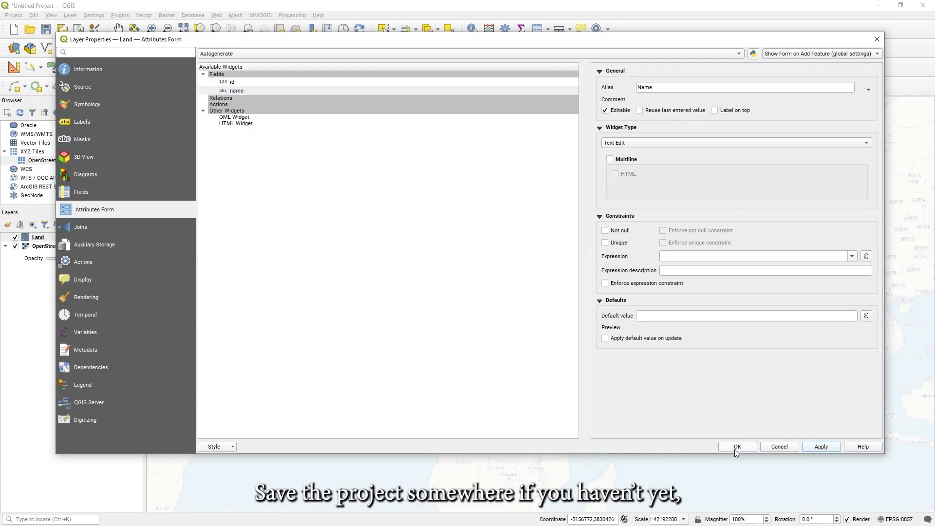
# - Confirm the Land field settings and save the project as 'World' in the Tutorial folder
pyautogui.click(735, 446)
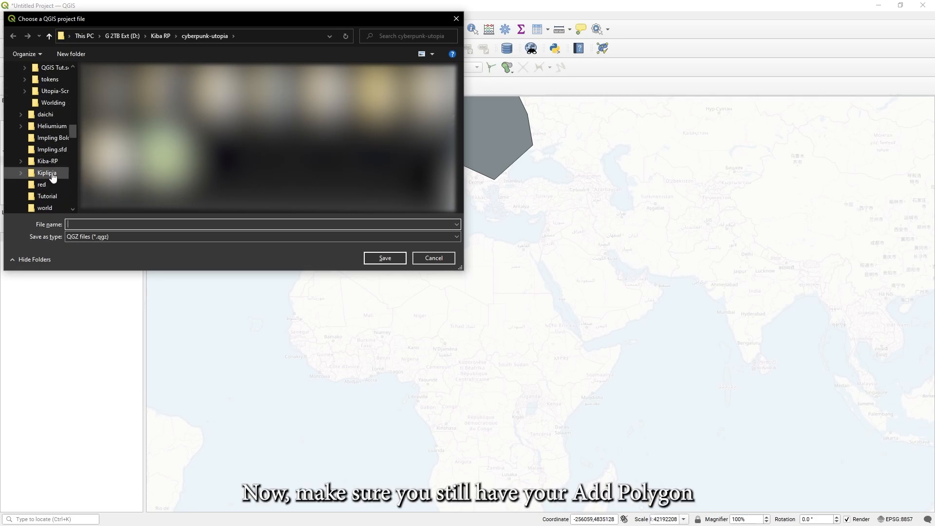
pyautogui.doubleClick(47, 173)
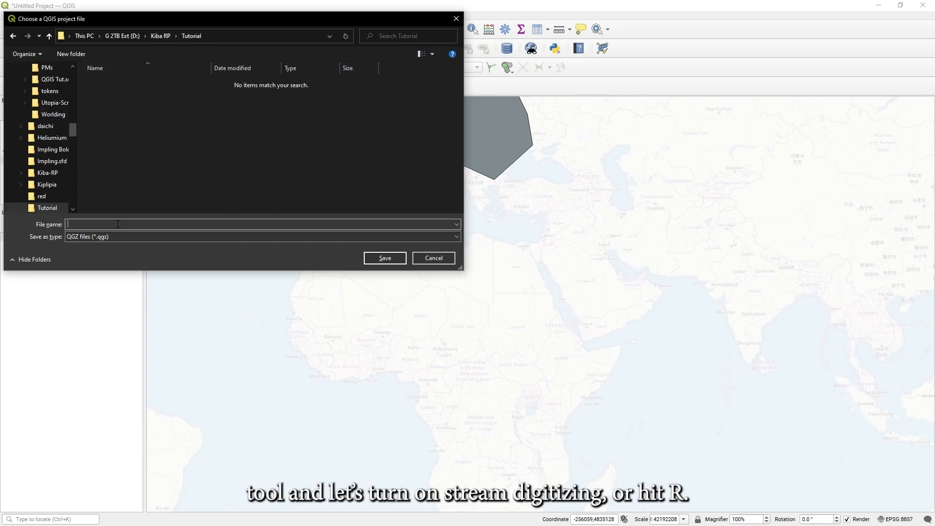
pyautogui.click(433, 258)
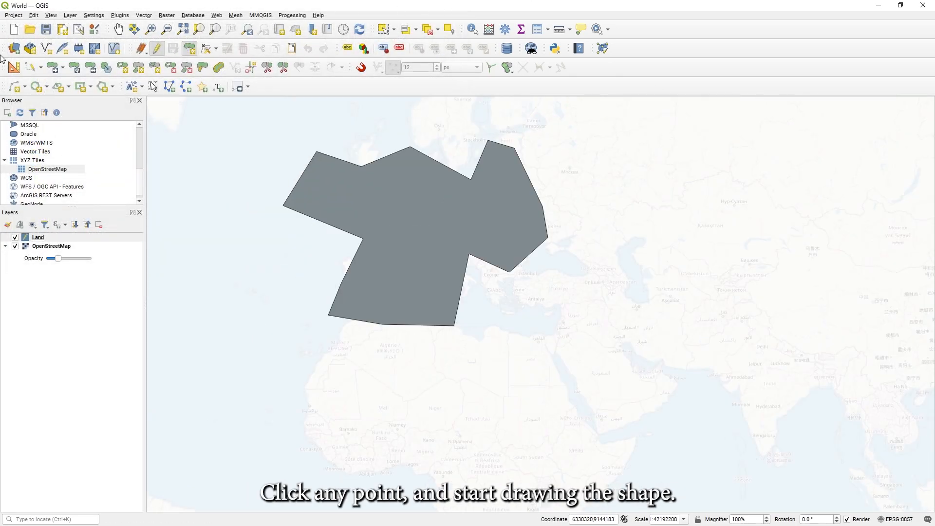
# - Trace a polygon over central Africa and save it with the name 'Efo'
pyautogui.click(40, 67)
pyautogui.write('2')
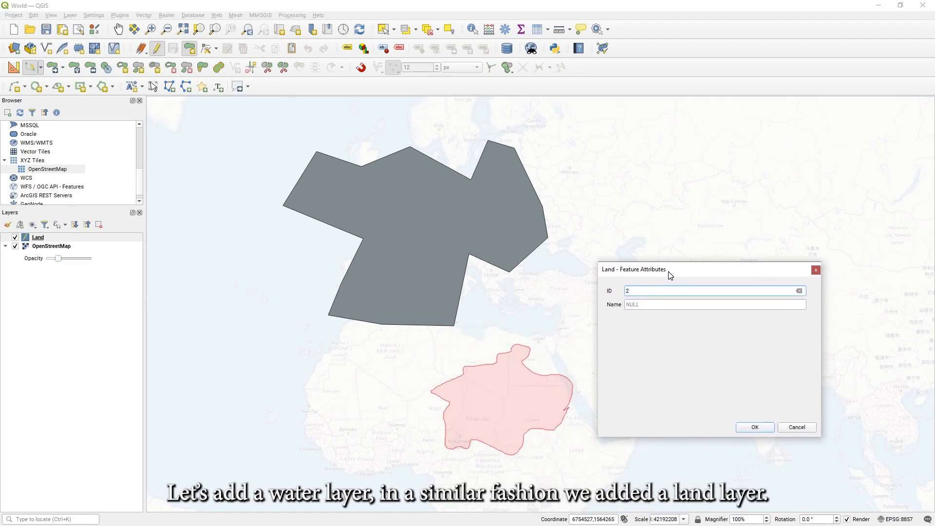
pyautogui.write('Efo')
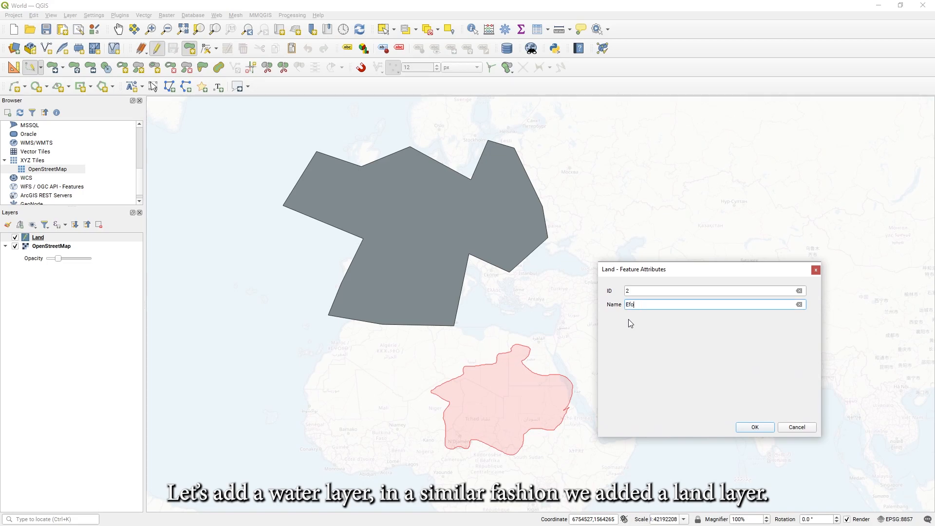
pyautogui.click(754, 427)
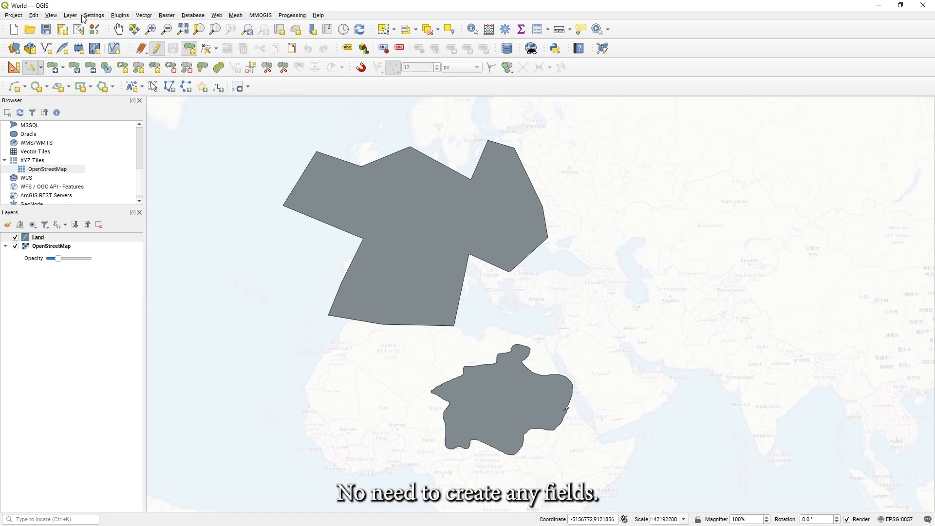
# - Create a polygon shapefile layer 'Water.shp' in the project CRS and move it below Land
pyautogui.click(70, 15)
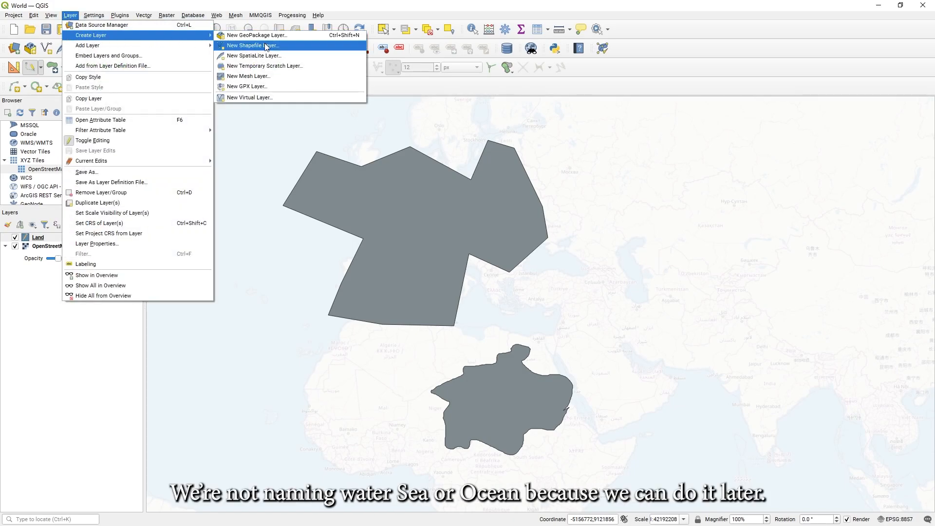
pyautogui.click(252, 46)
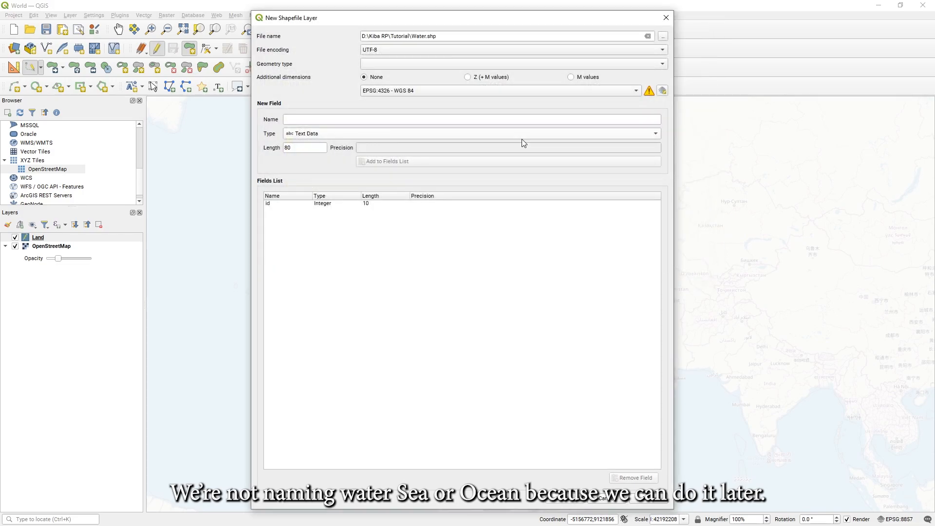
pyautogui.click(512, 64)
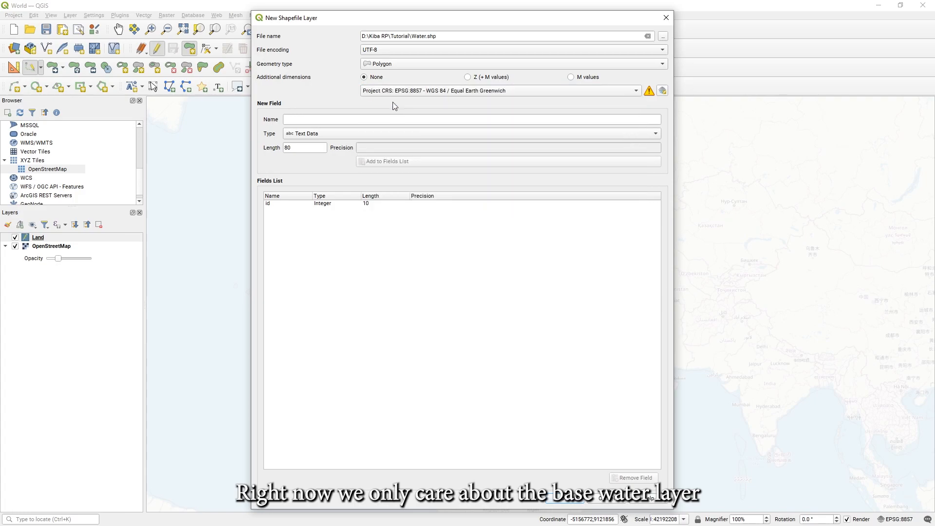
pyautogui.moveTo(489, 404)
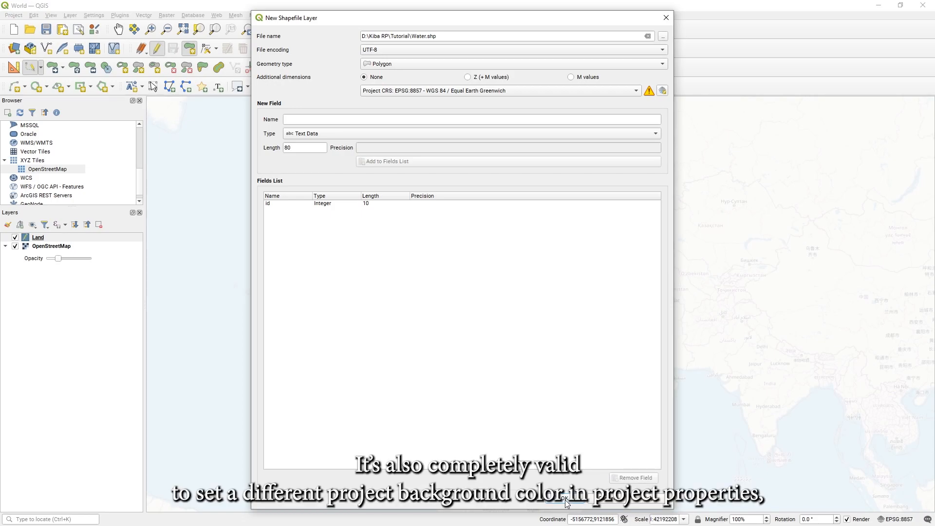
pyautogui.click(564, 497)
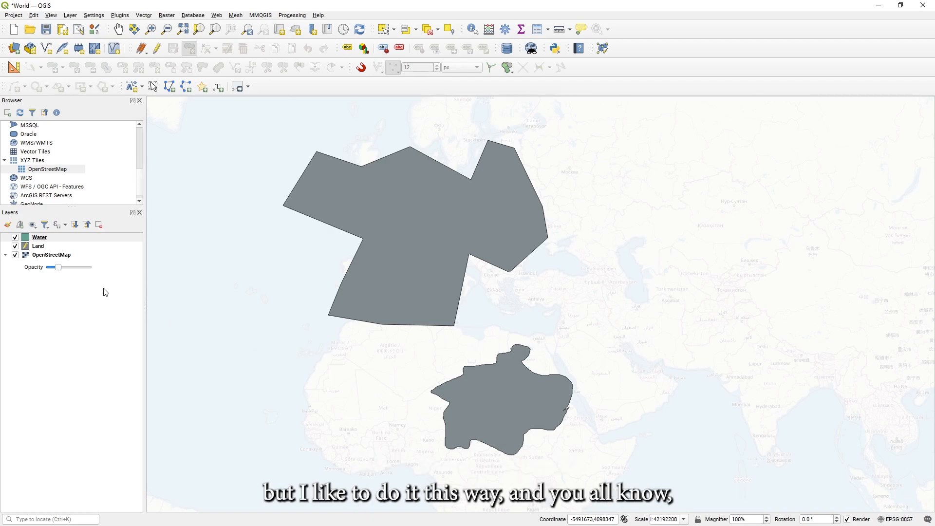
pyautogui.click(39, 237)
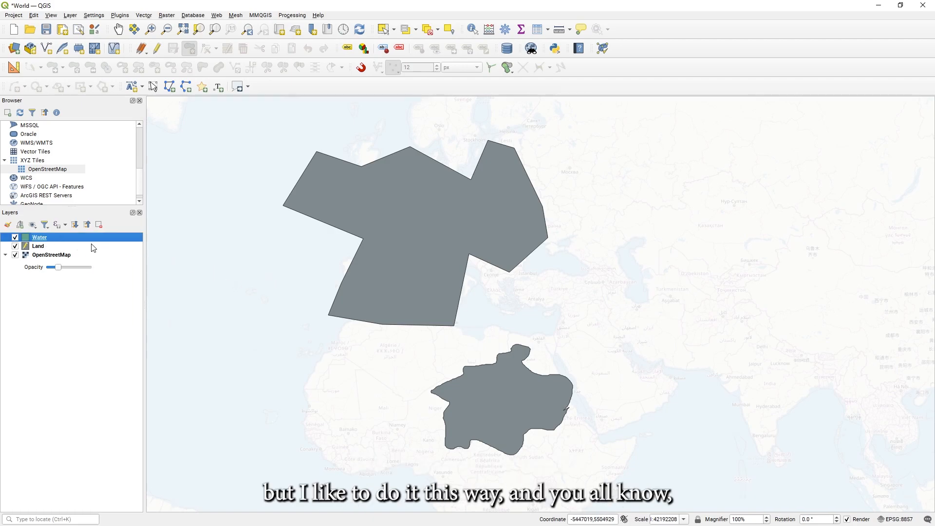
pyautogui.moveTo(62, 238)
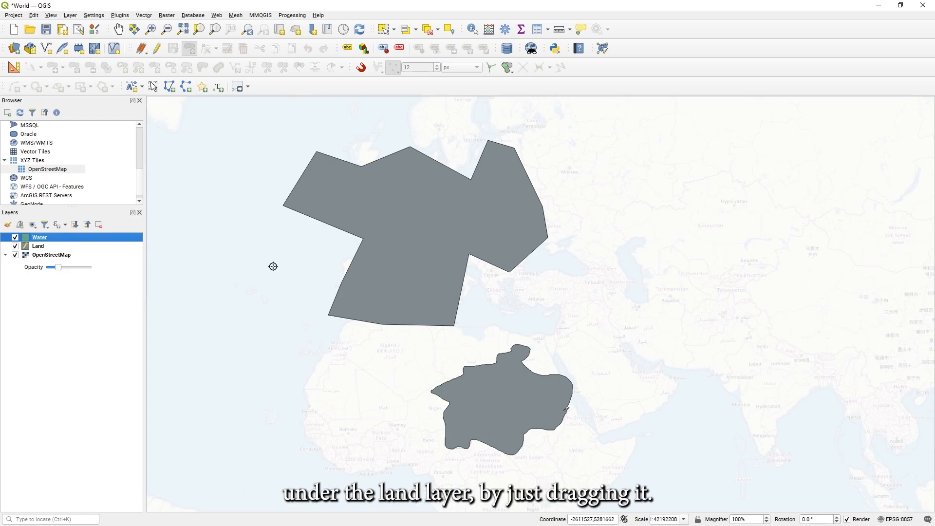
pyautogui.moveTo(66, 250)
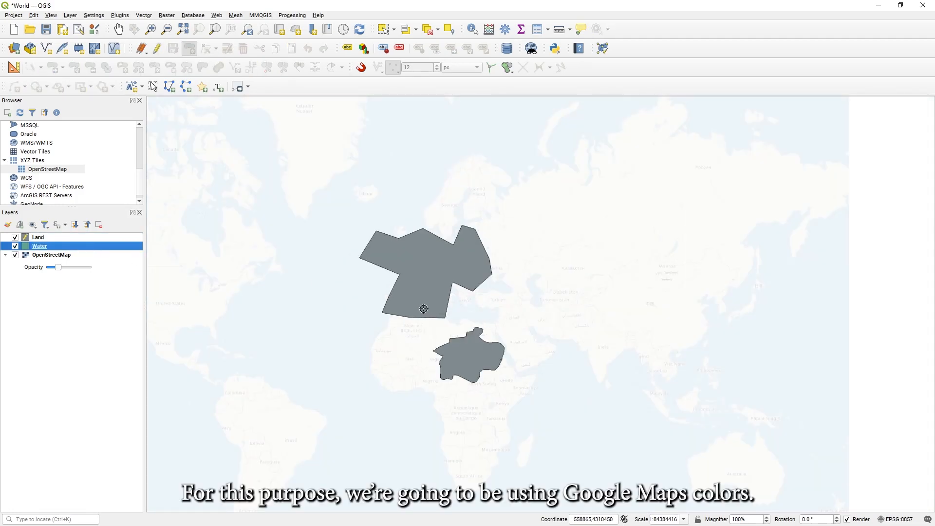
# - Style the Water layer with stroke style No Pen and fill colour #9cc0f9
pyautogui.rightClick(39, 245)
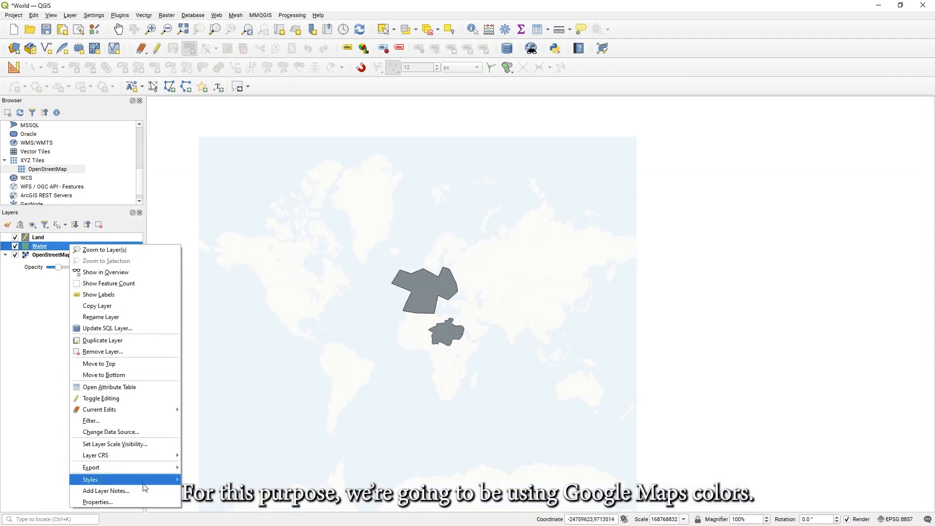
pyautogui.click(97, 502)
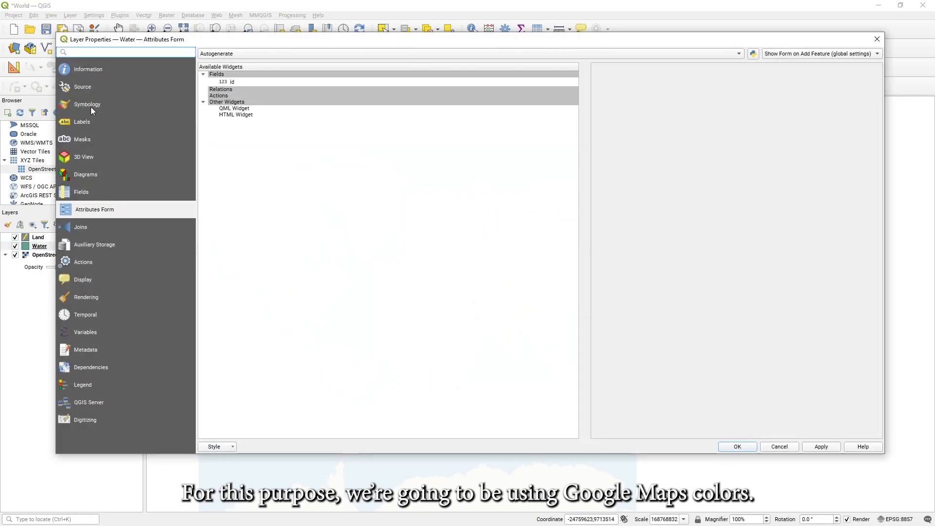
pyautogui.click(87, 104)
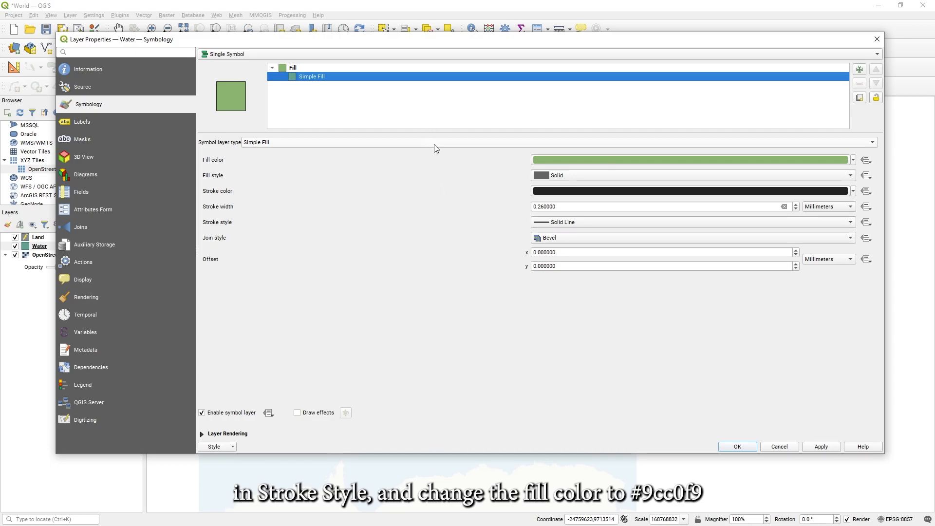
pyautogui.click(692, 222)
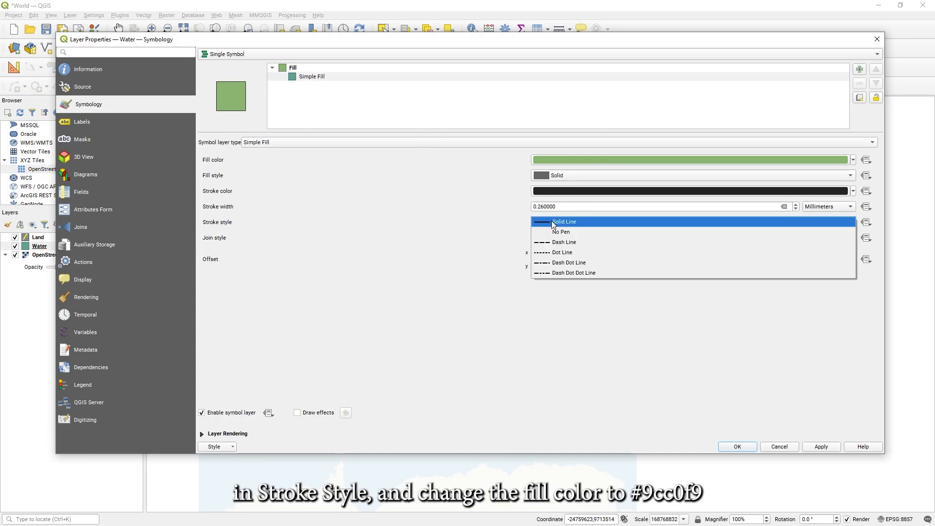
pyautogui.click(561, 231)
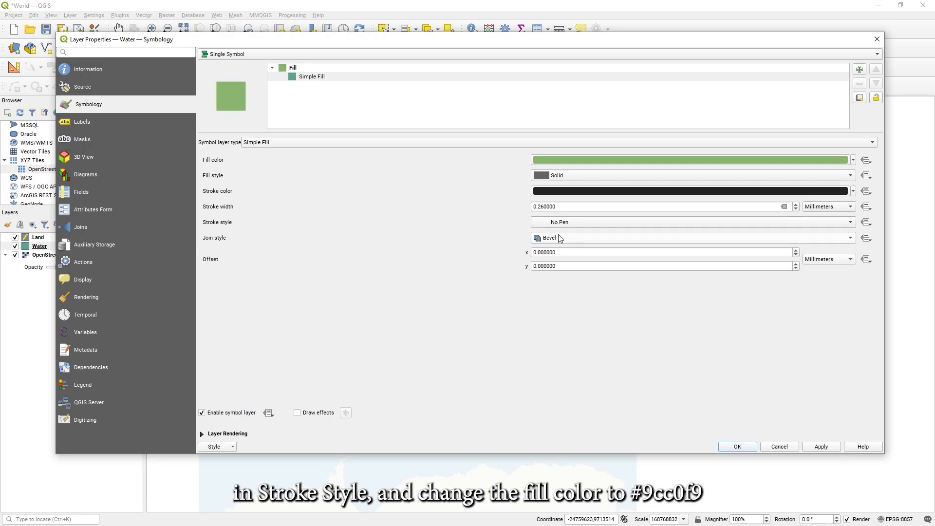
pyautogui.click(689, 159)
pyautogui.write('#9cc0')
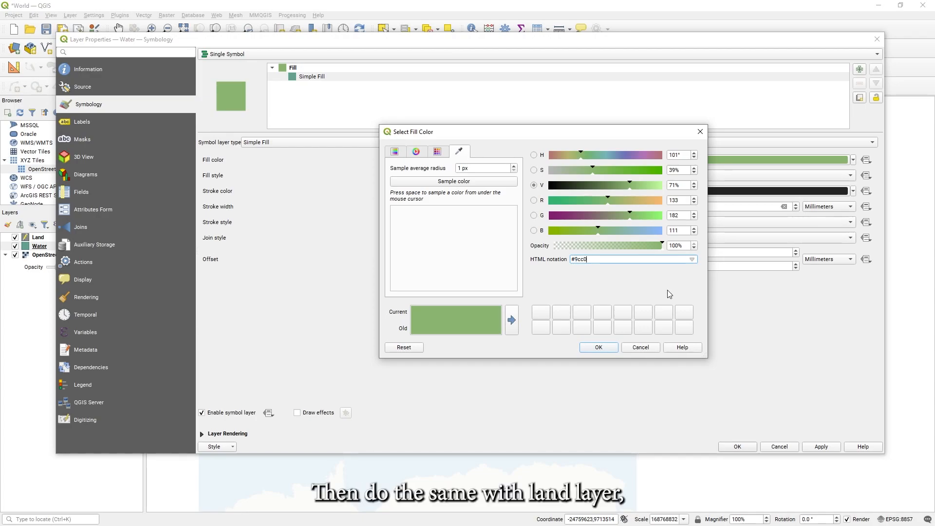
pyautogui.write('f9')
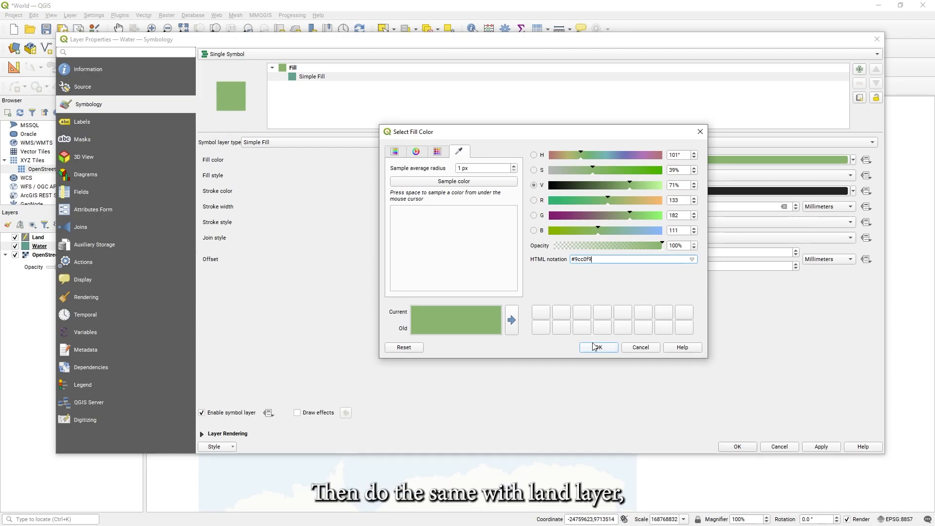
pyautogui.click(598, 347)
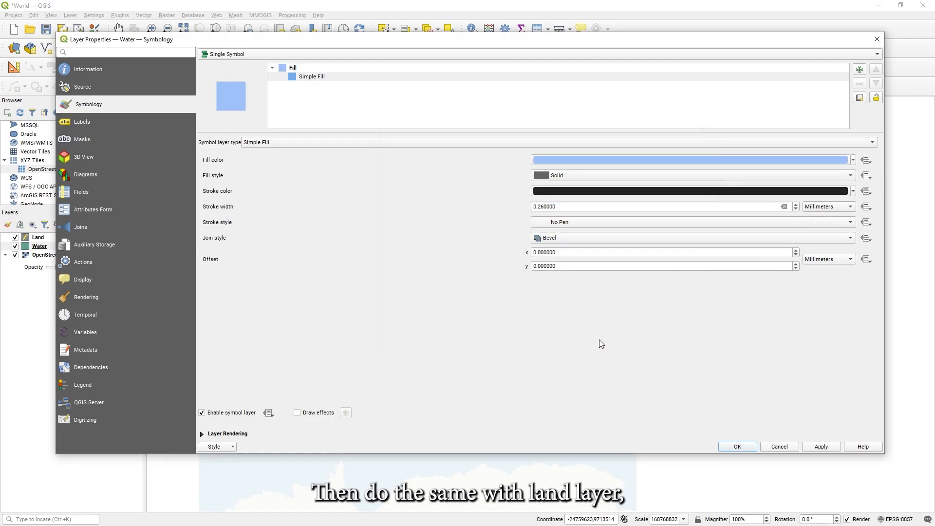
pyautogui.click(737, 447)
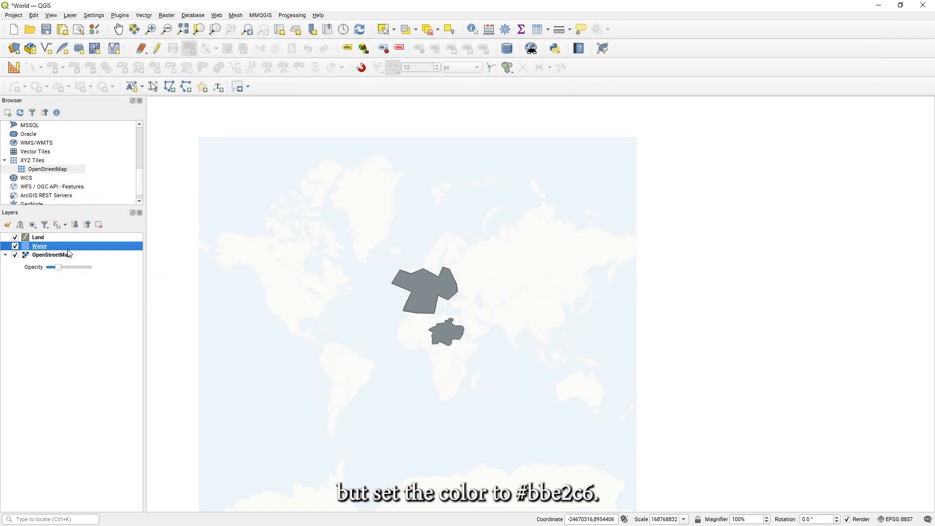
# - Style the Land layer with stroke style No Pen and fill colour #bbe2c6
pyautogui.rightClick(37, 236)
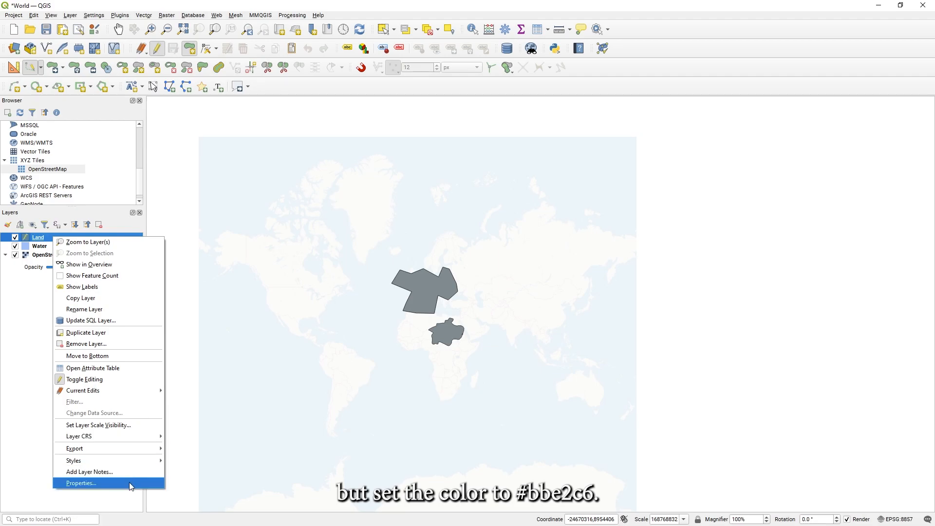
pyautogui.click(80, 483)
pyautogui.write('#bbe2c6')
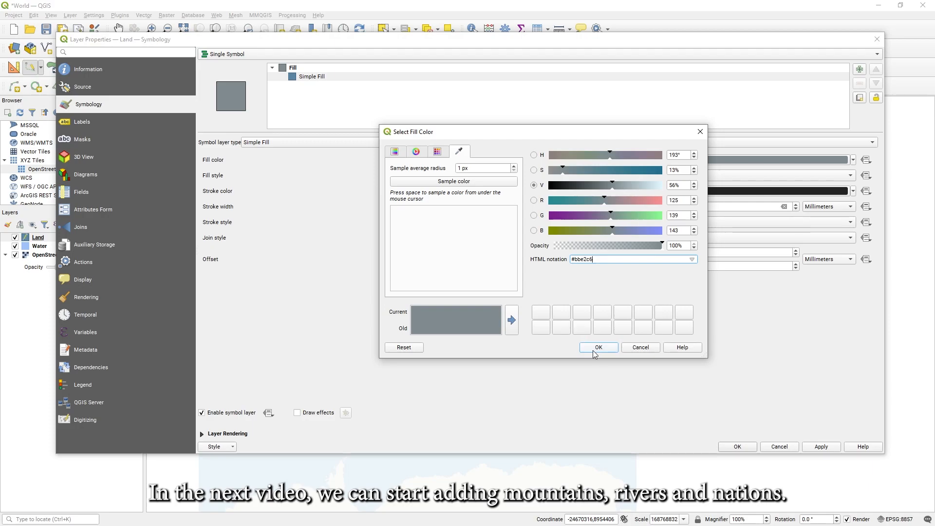
pyautogui.click(598, 347)
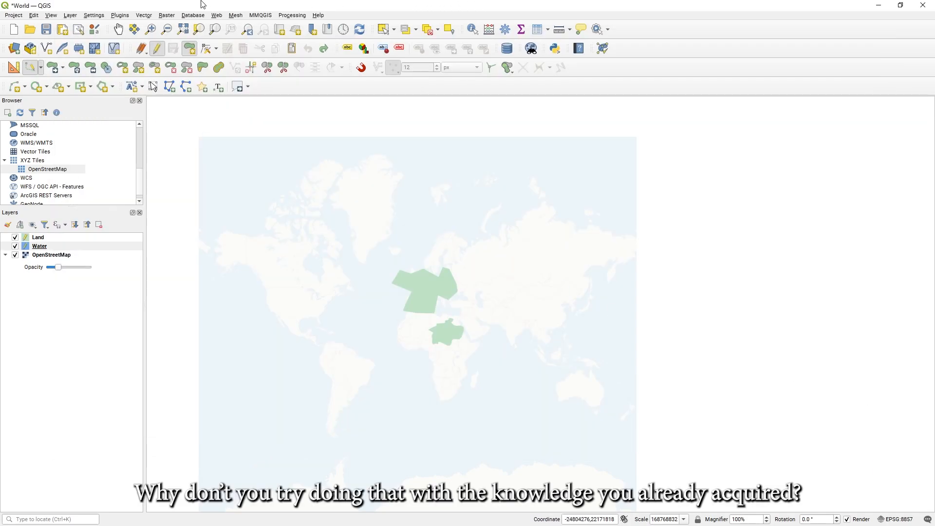
pyautogui.click(38, 67)
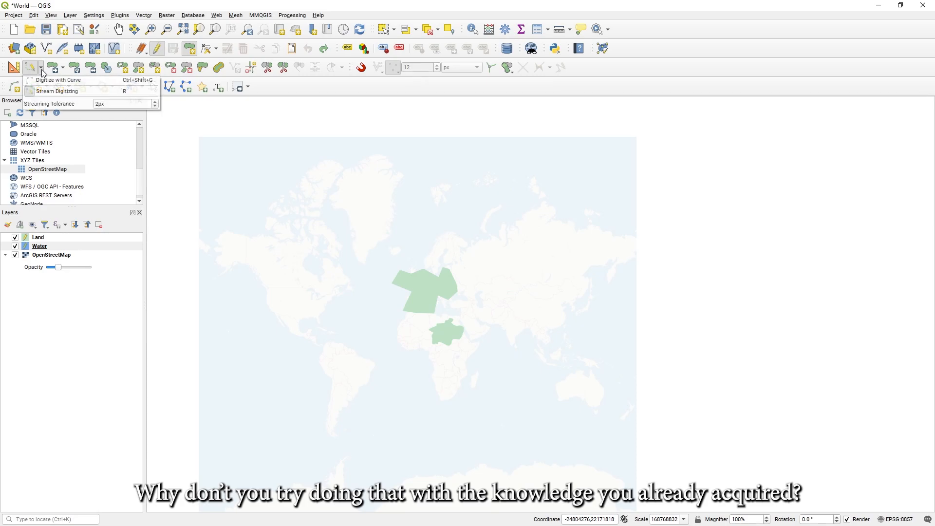
pyautogui.click(191, 52)
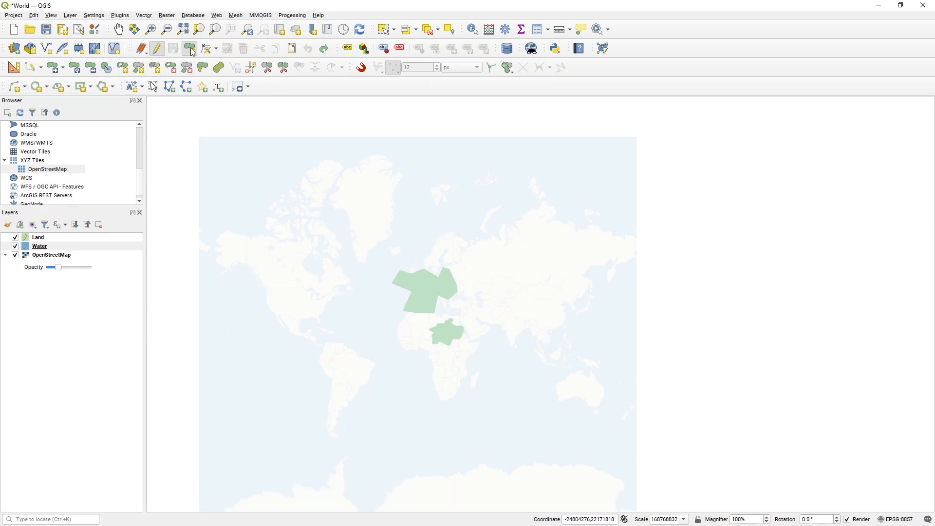